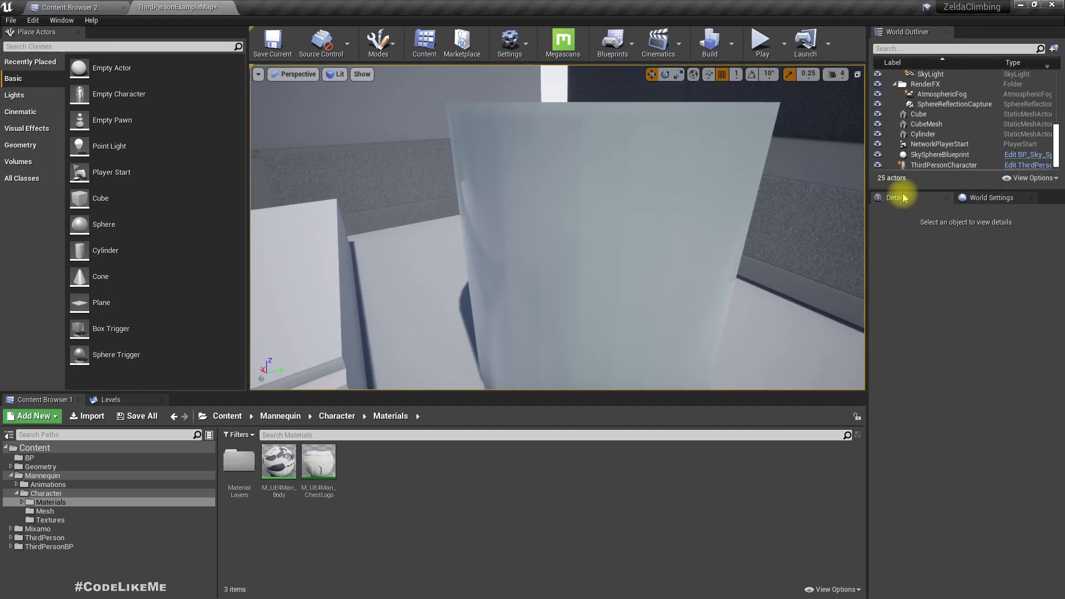
# Inspect the Mid & Head Trace macro's line trace Draw Debug Type setting in the ThirdPersonCharacter blueprint.
pyautogui.doubleClick(944, 164)
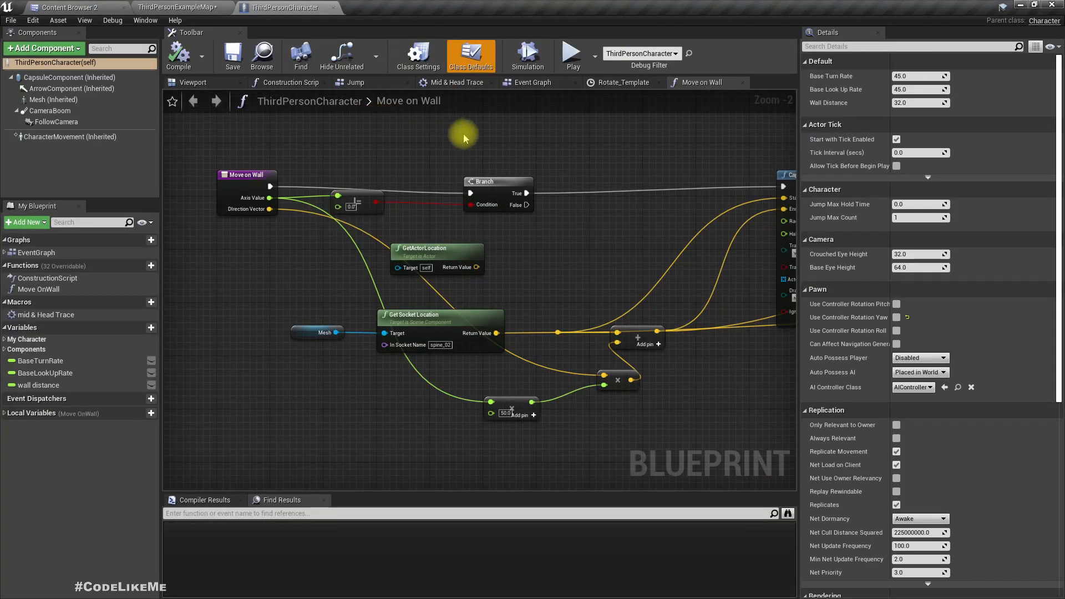
pyautogui.click(456, 82)
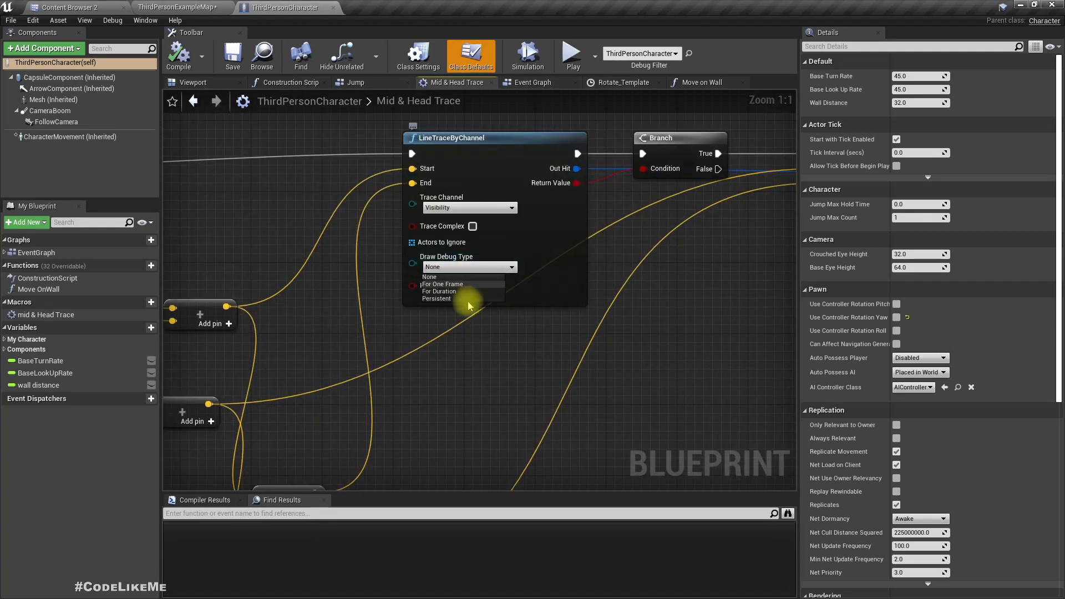
pyautogui.click(440, 292)
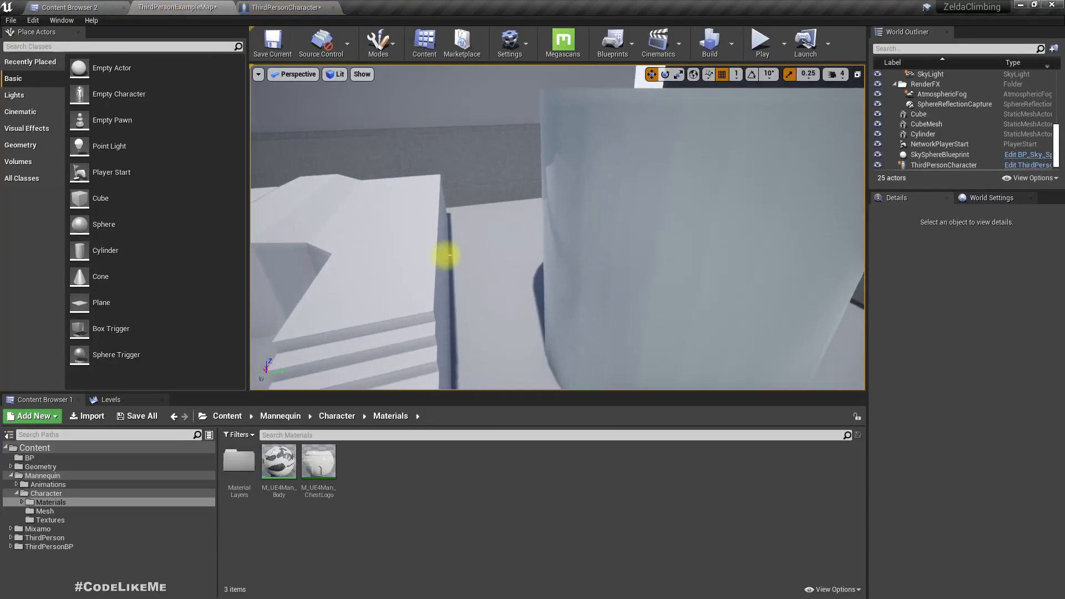
pyautogui.click(760, 39)
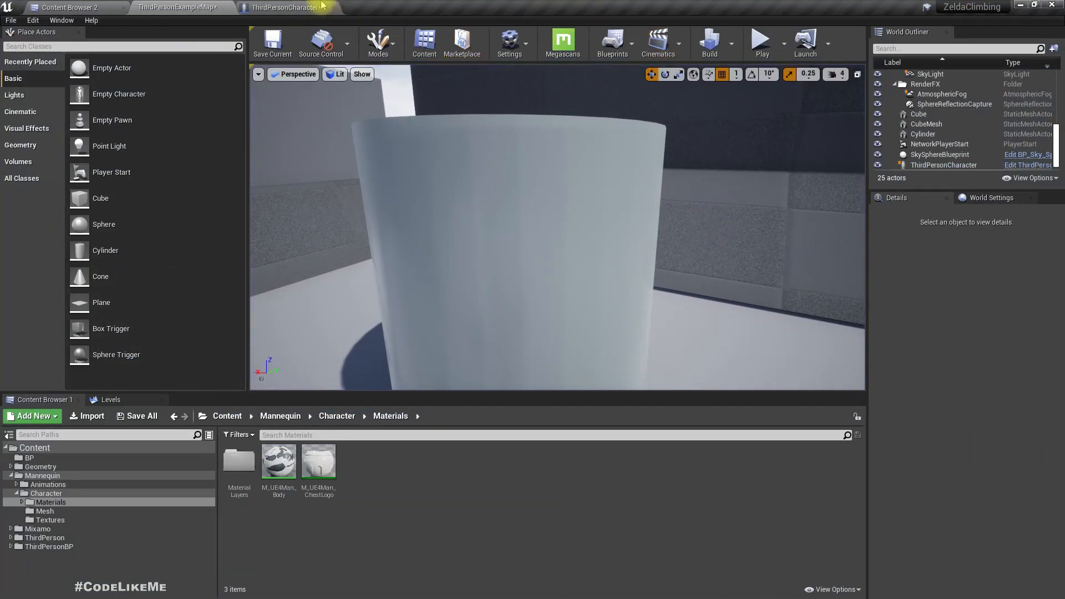
# Review the capsule trace's Draw Debug Type choice and return to the Move on Wall graph.
pyautogui.click(285, 8)
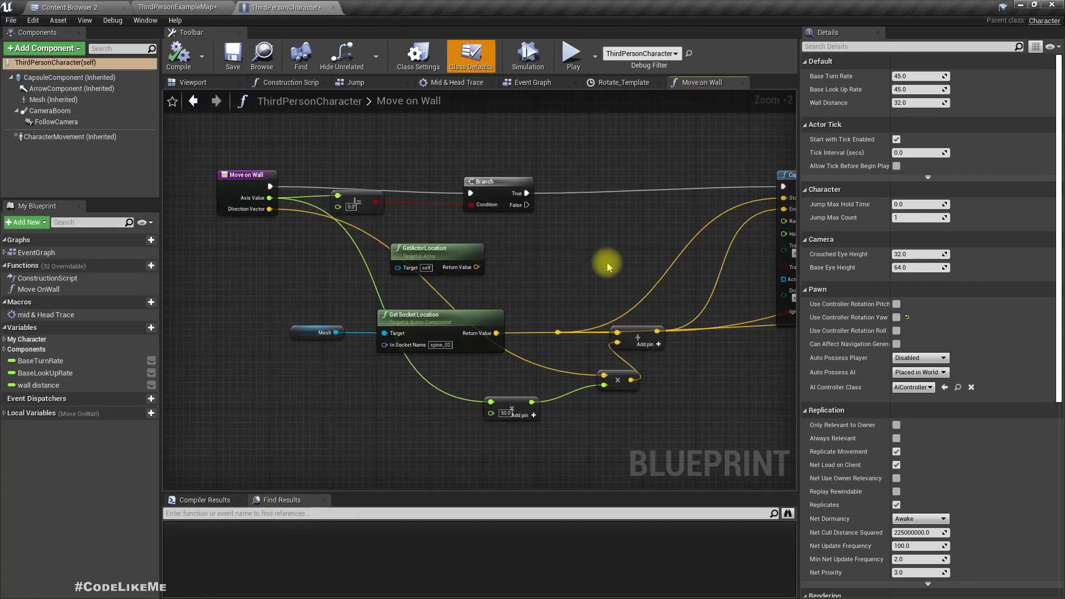
pyautogui.click(519, 290)
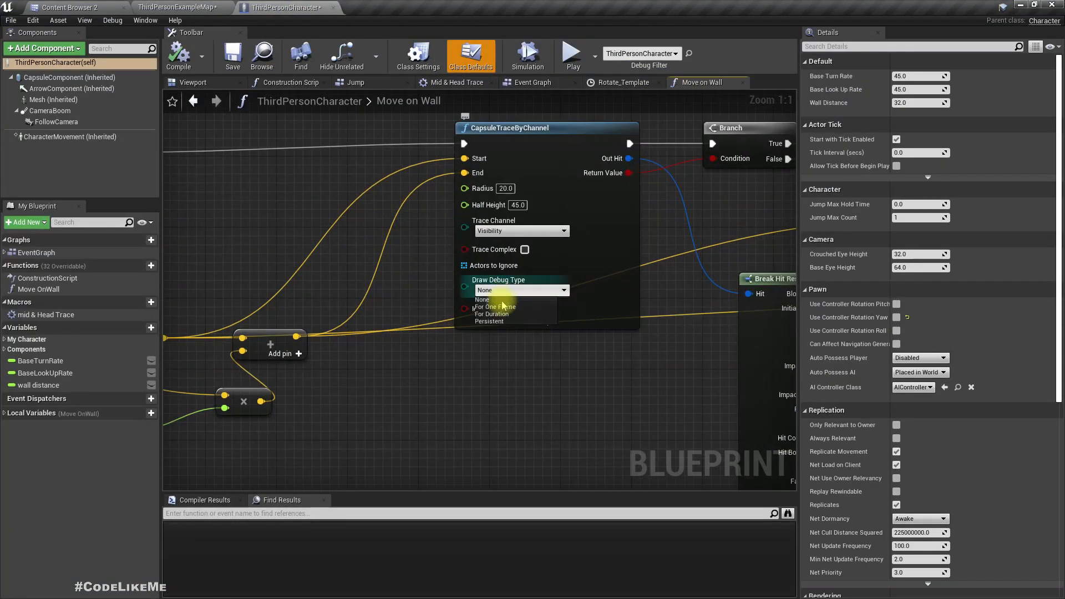
pyautogui.click(492, 313)
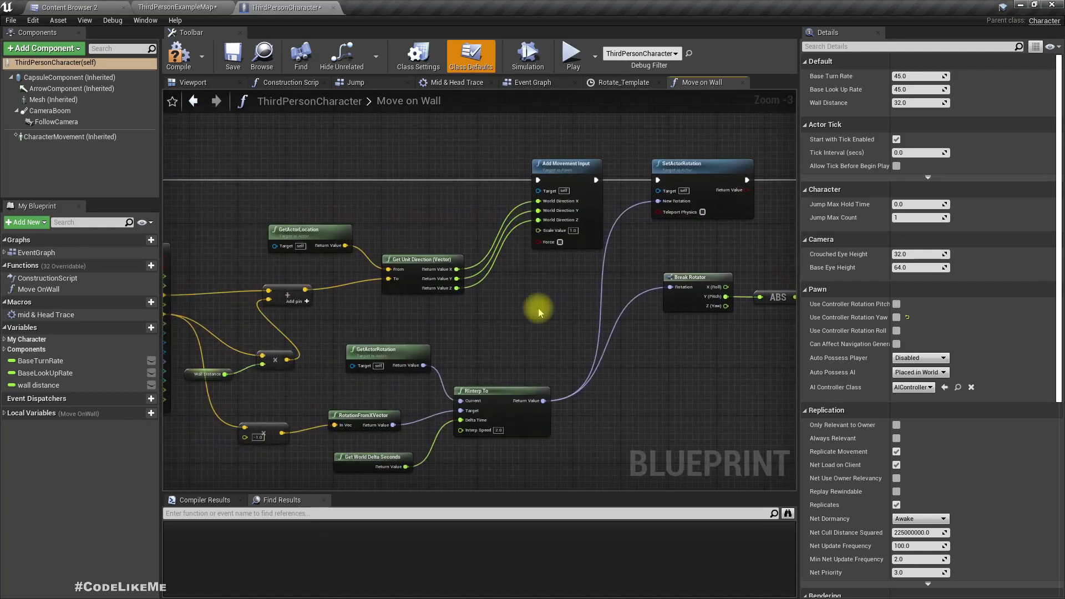
pyautogui.moveTo(199, 129)
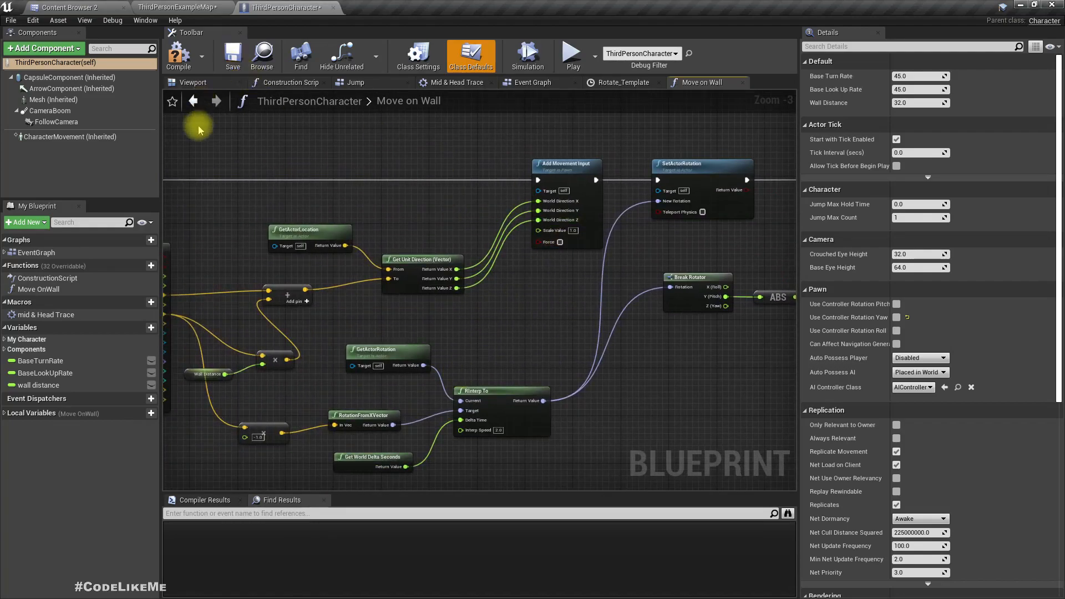
# During play, raise Cylinder3 to Z 1235 above the climbing character and possess the character again.
pyautogui.click(68, 7)
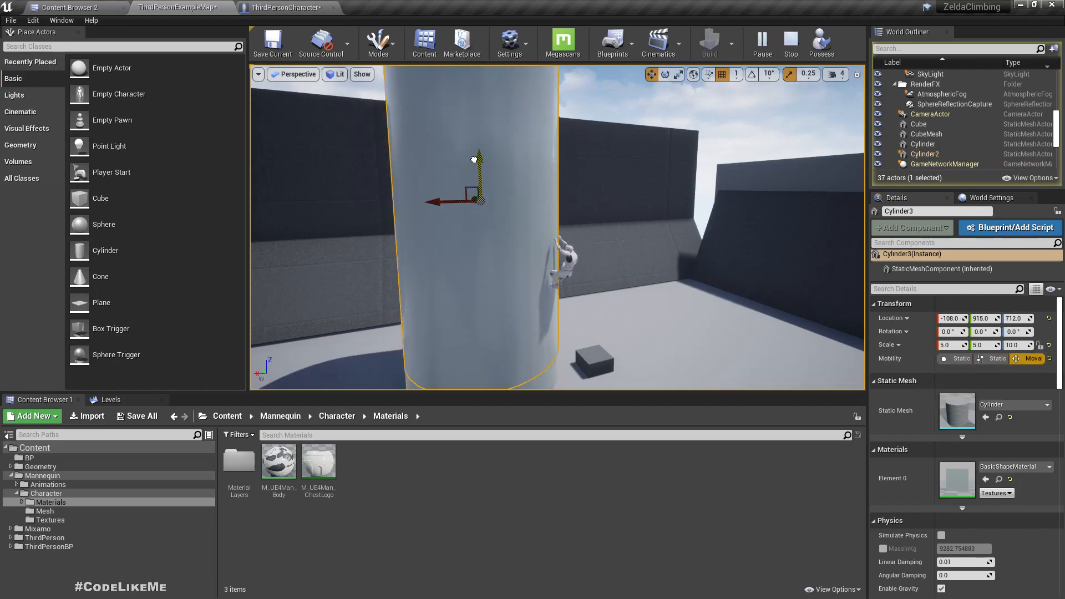
pyautogui.moveTo(479, 156); pyautogui.dragTo(503, 115)
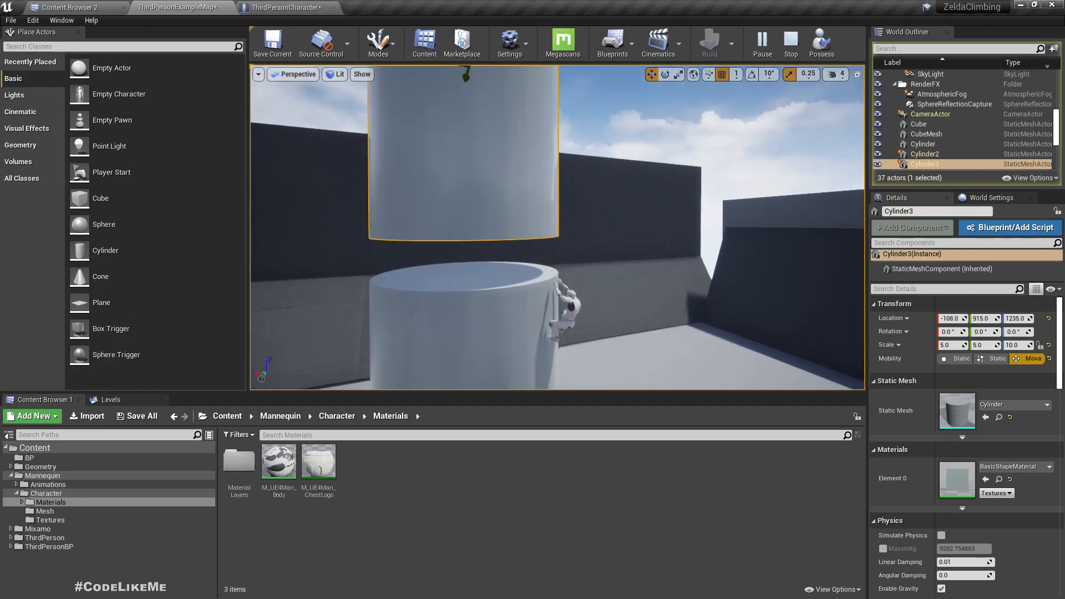
pyautogui.rightClick(588, 227)
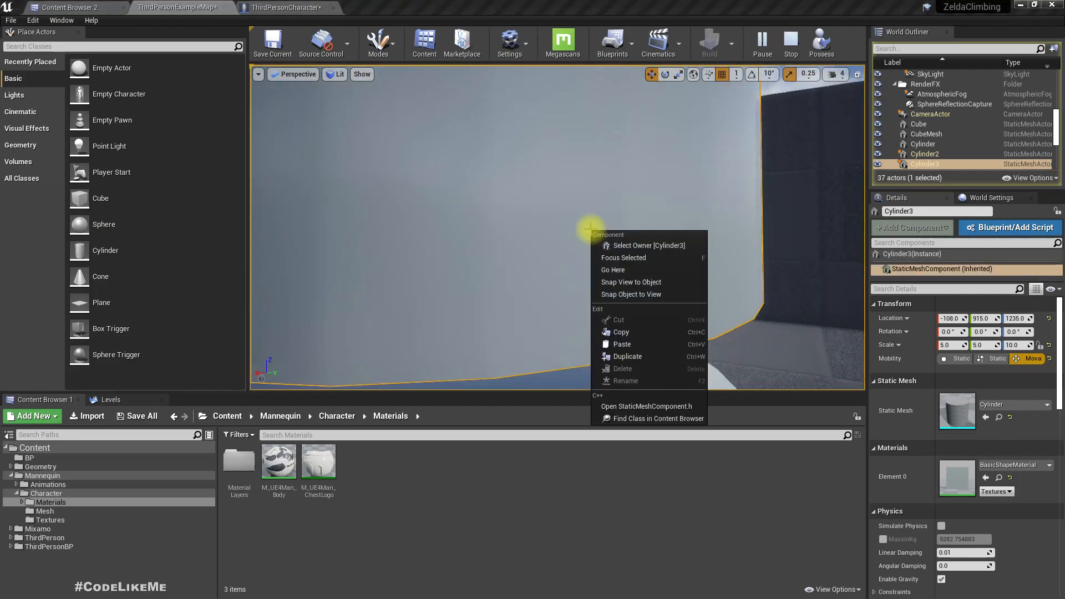
pyautogui.click(822, 43)
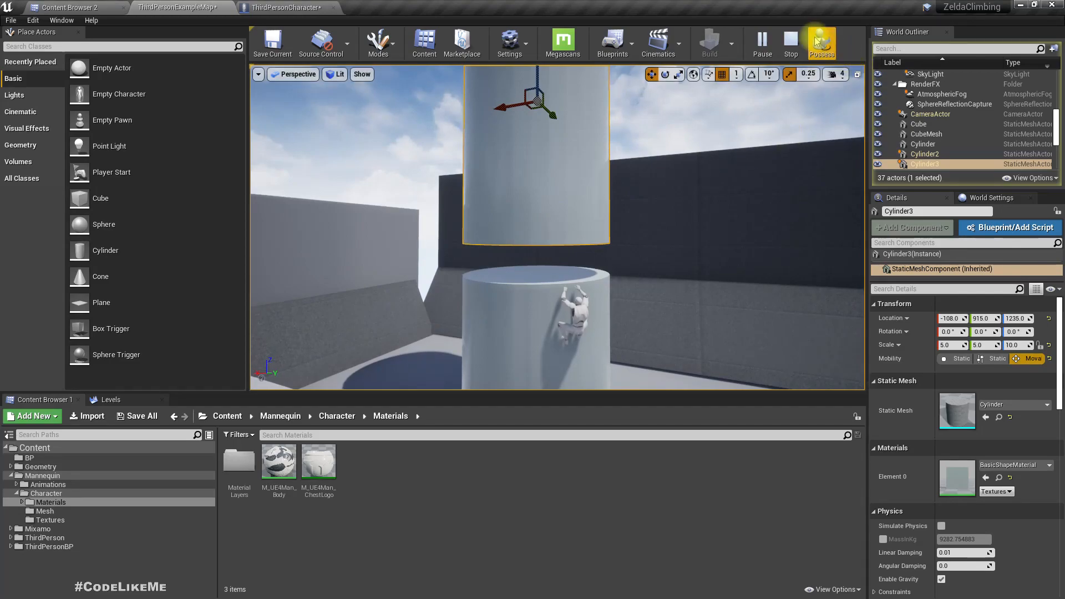
pyautogui.click(821, 44)
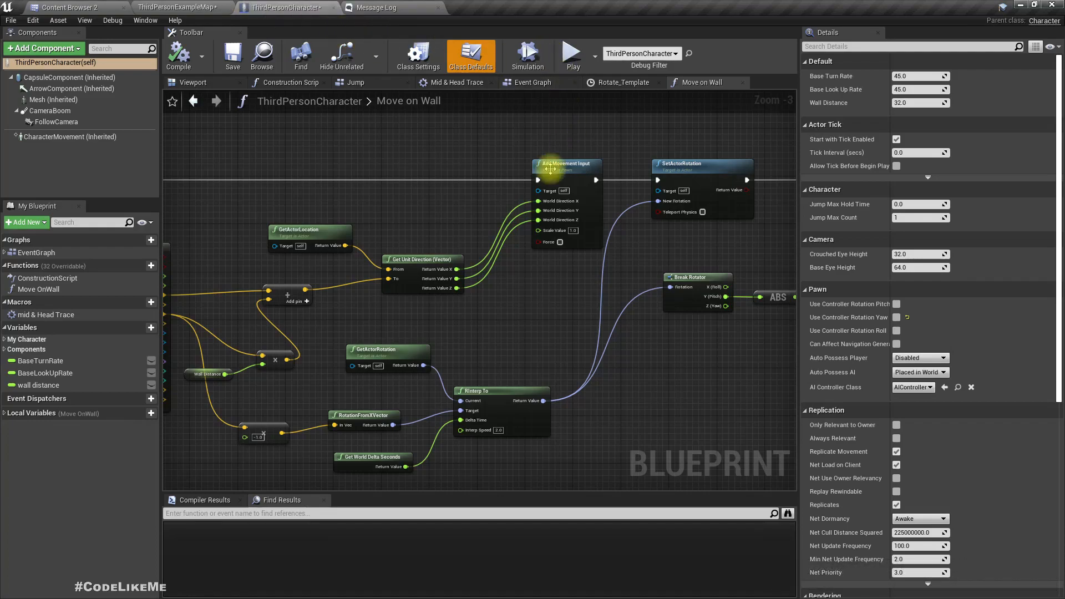
# Return to the ThirdPersonCharacter blueprint and view the Mid & Head Trace macro graph.
pyautogui.scroll(-3)
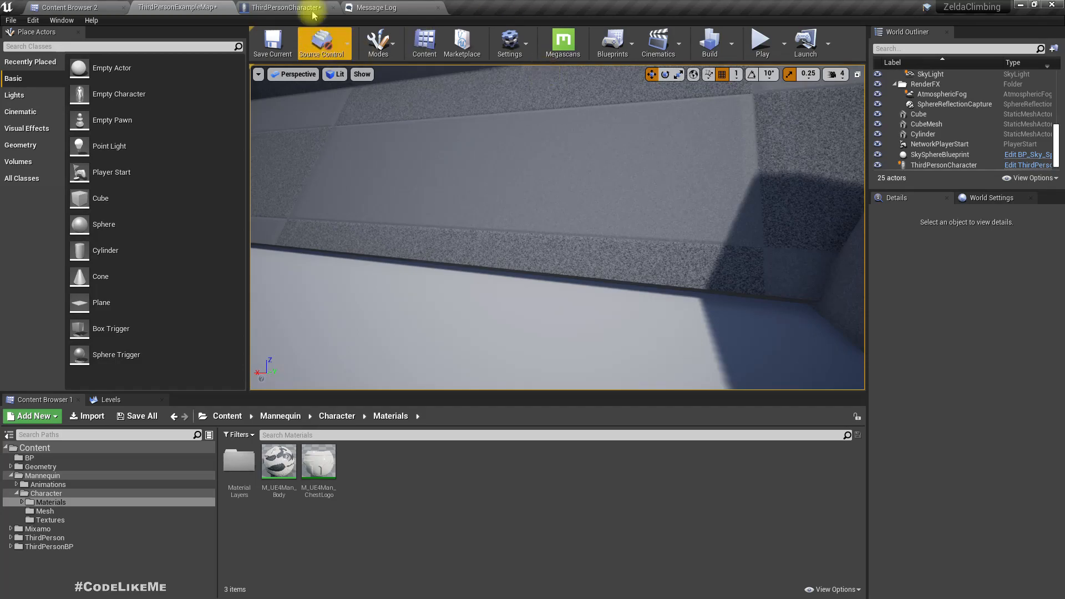
pyautogui.click(282, 7)
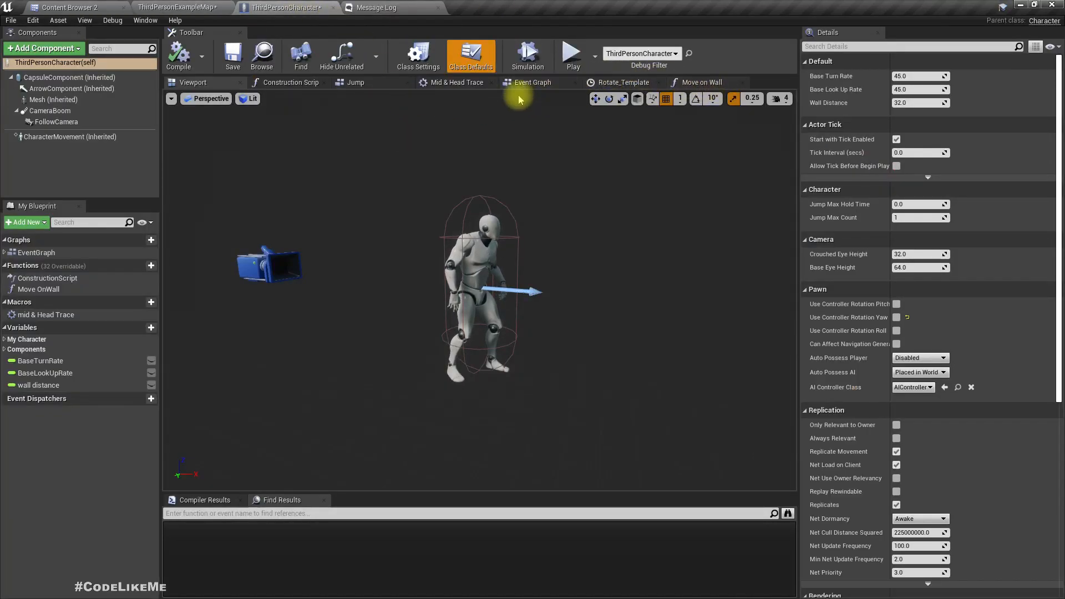
pyautogui.click(703, 83)
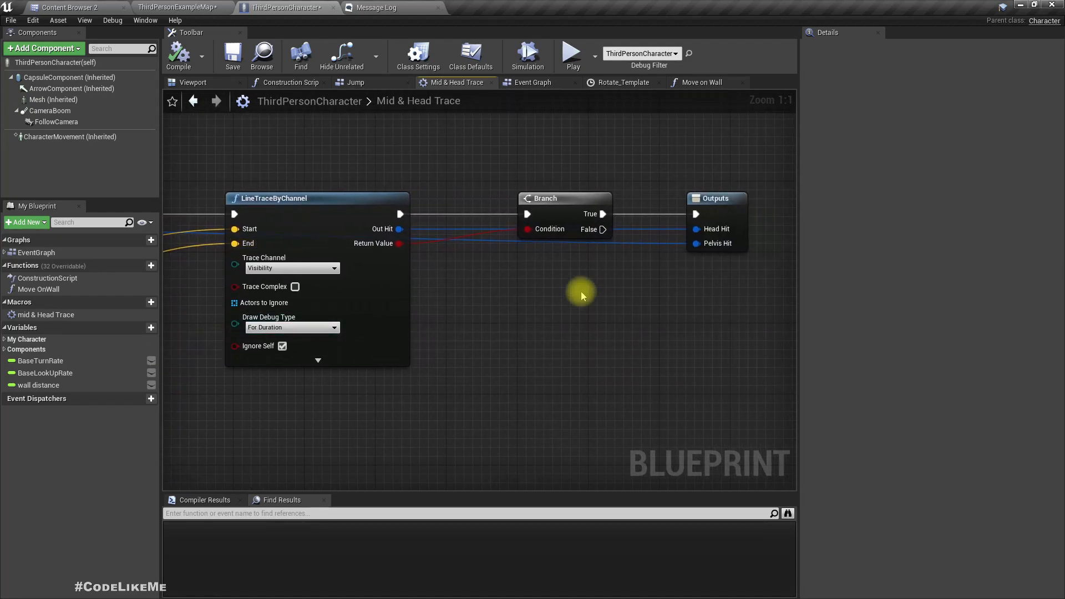
# Wire the Branch False path to a new Outputs exec pin named No Head Block.
pyautogui.moveTo(602, 229); pyautogui.dragTo(663, 345)
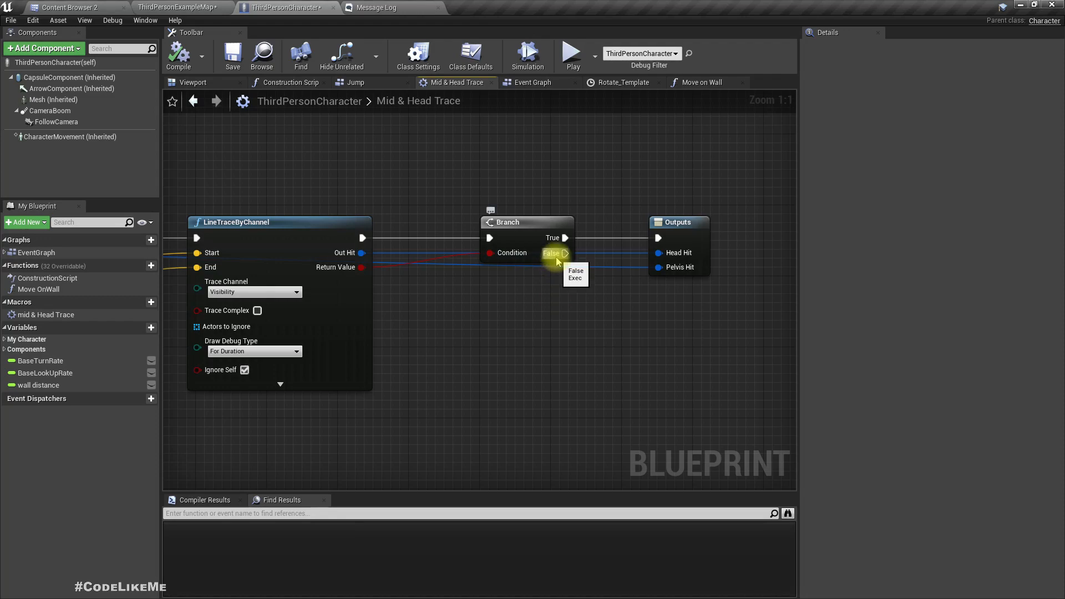
pyautogui.moveTo(565, 253); pyautogui.dragTo(597, 351)
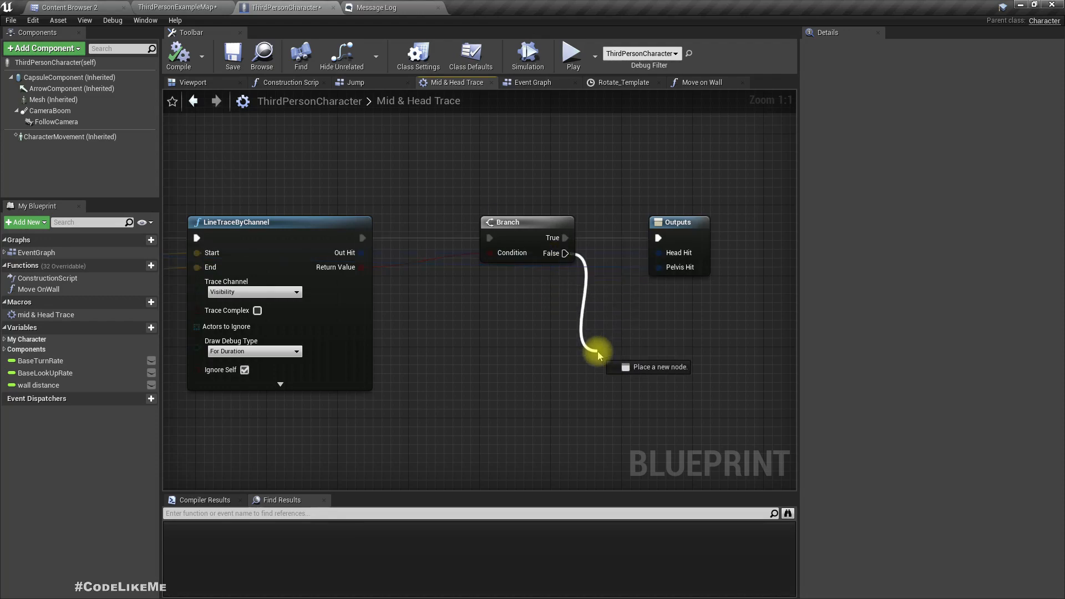
pyautogui.moveTo(598, 352); pyautogui.dragTo(658, 238)
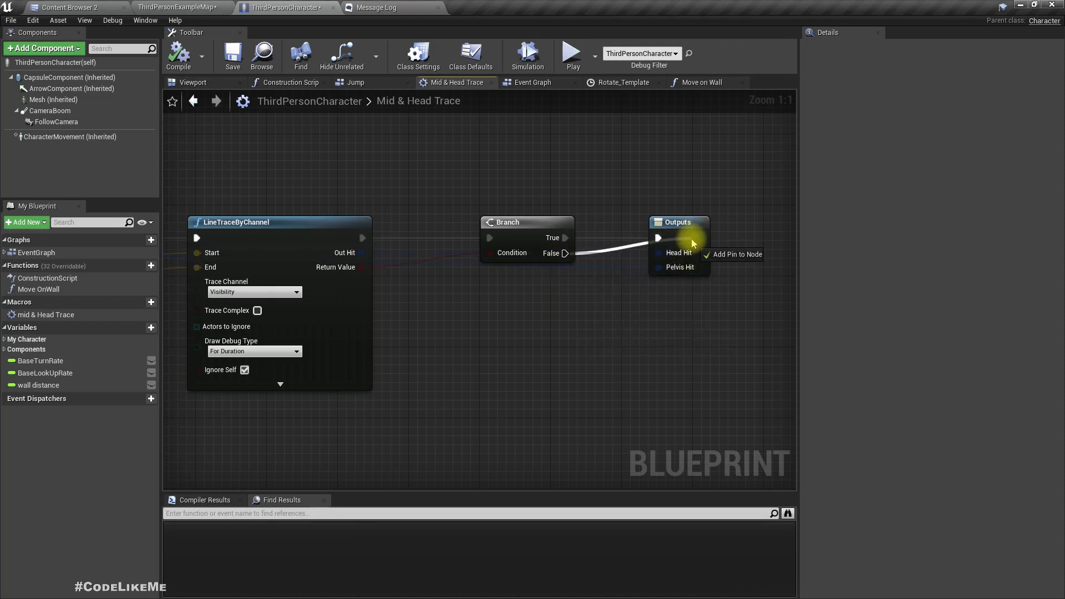
pyautogui.click(733, 254)
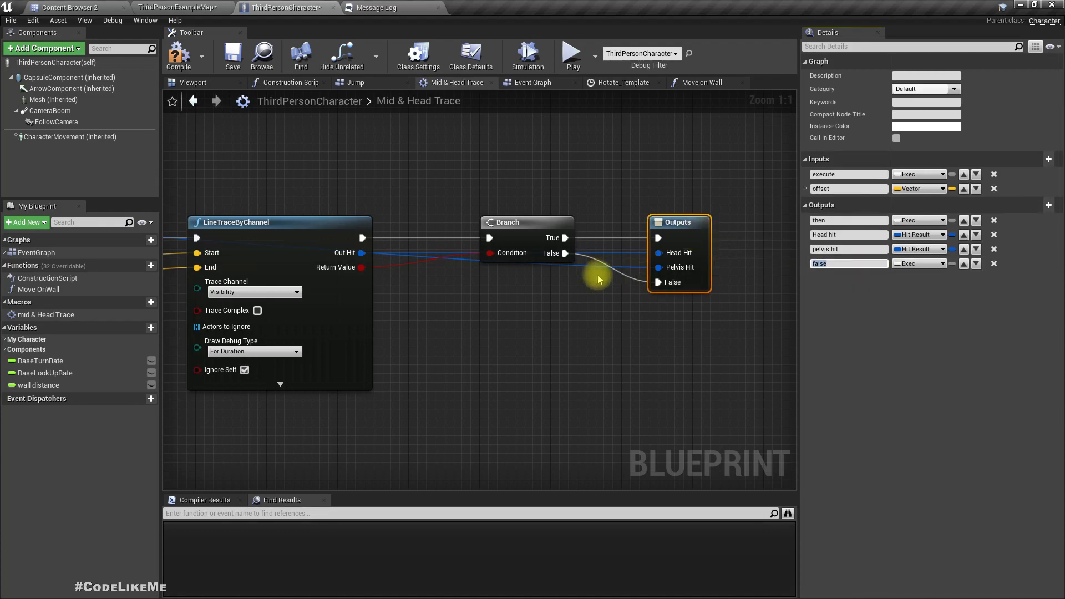
pyautogui.write('no head block')
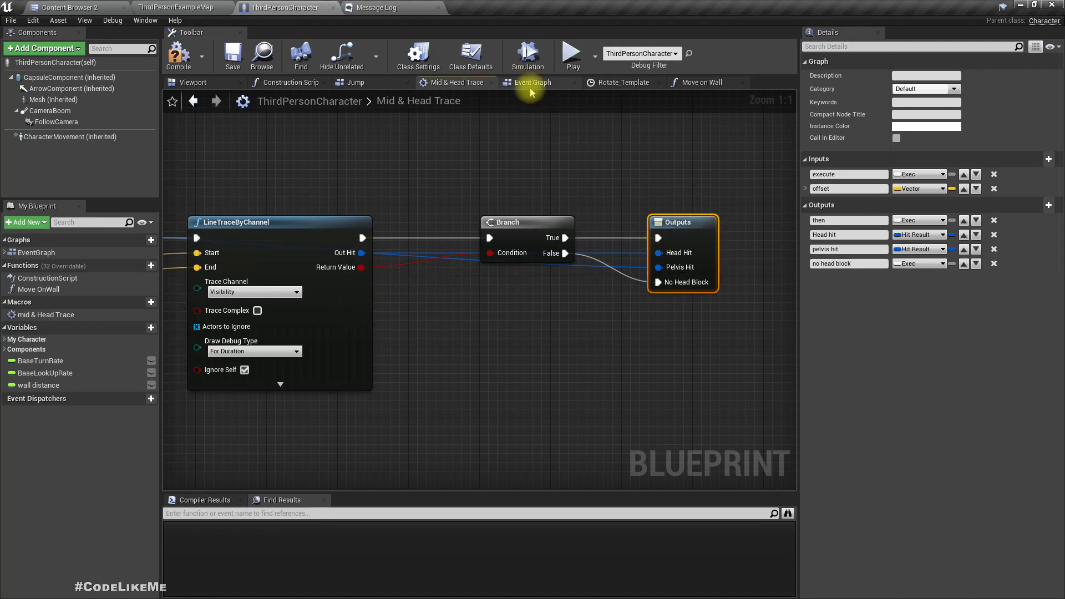
# Add a Move Up Ledge custom event to the Event Graph and survey the surrounding nodes.
pyautogui.click(704, 82)
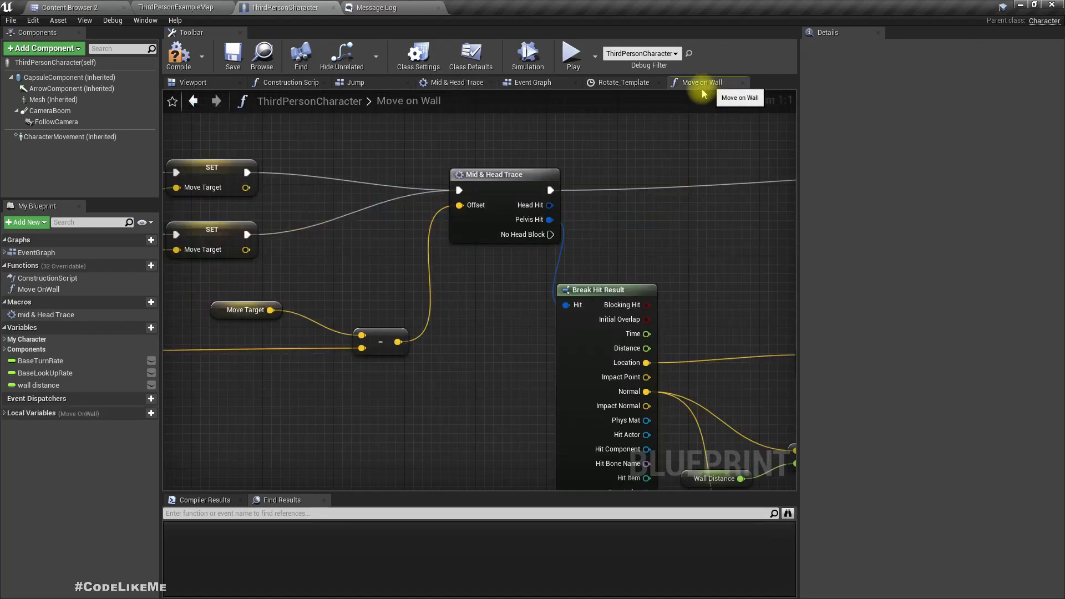
pyautogui.scroll(-3)
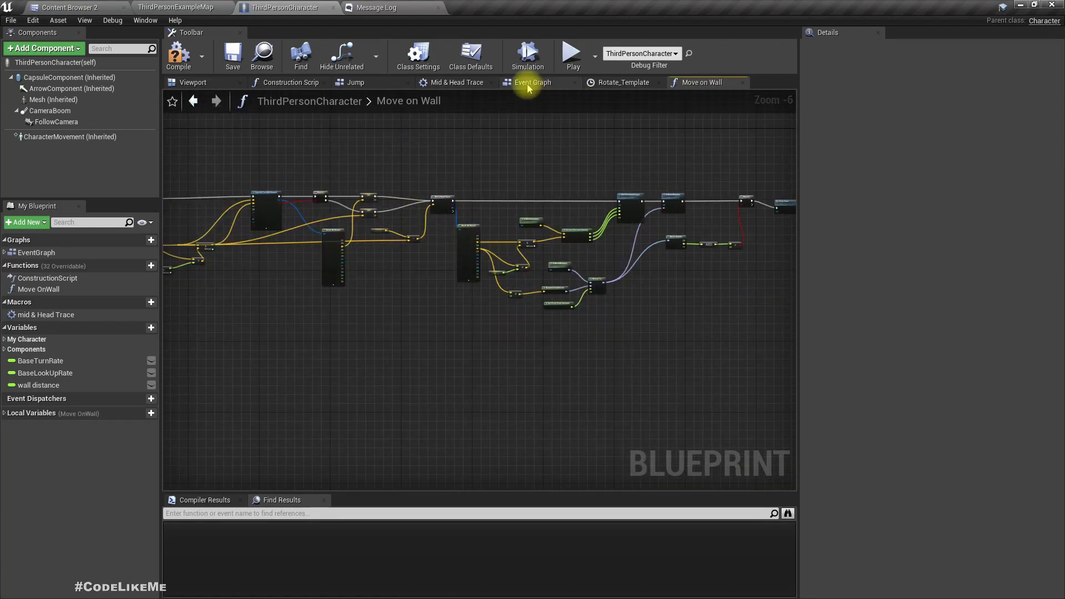
pyautogui.click(534, 82)
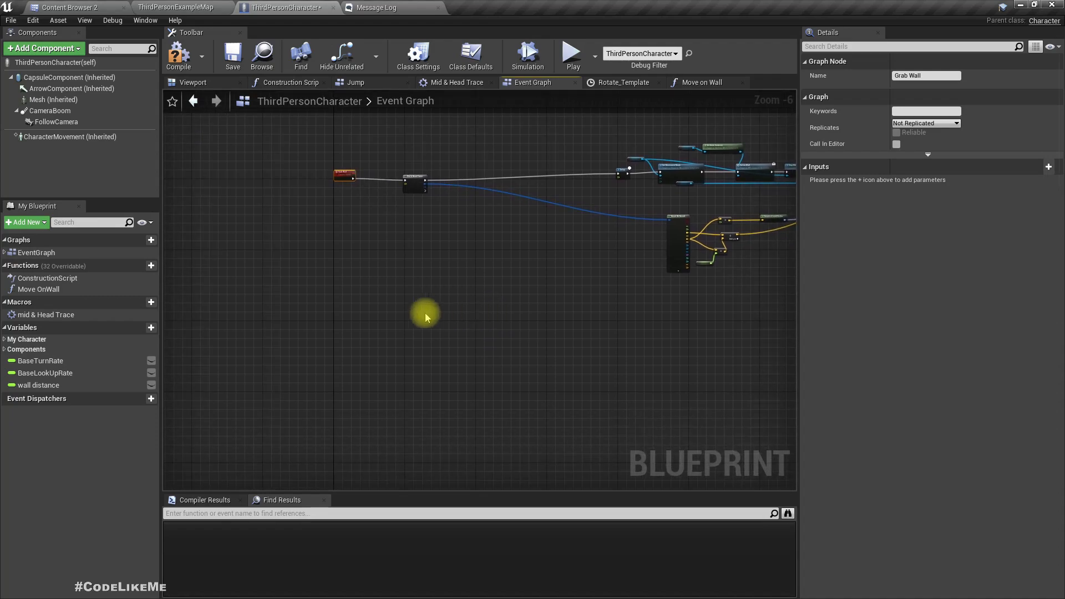
pyautogui.rightClick(425, 316)
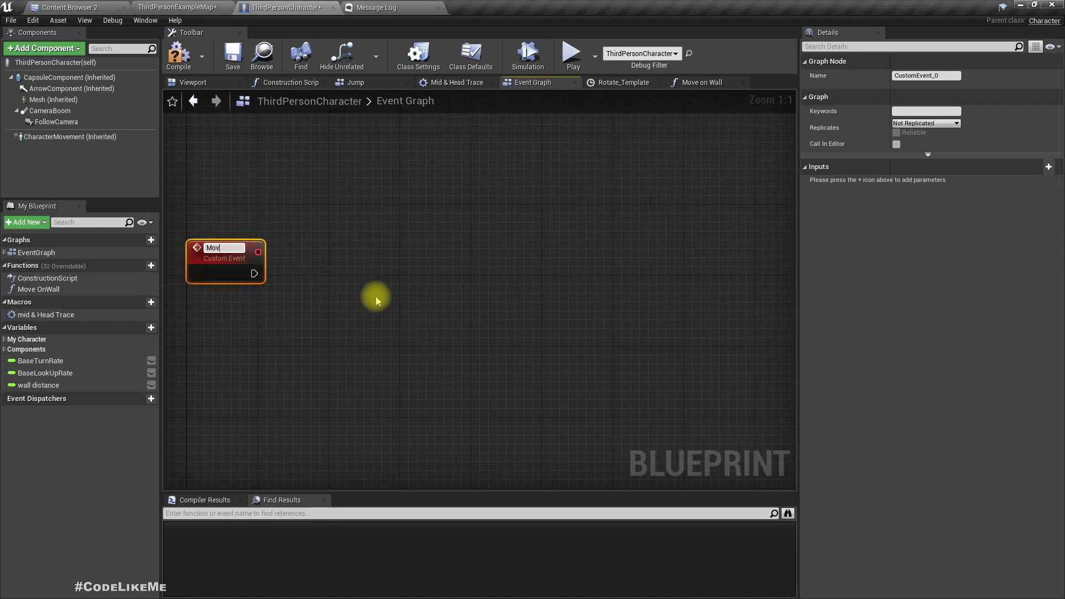
pyautogui.write('Move Up Ledge')
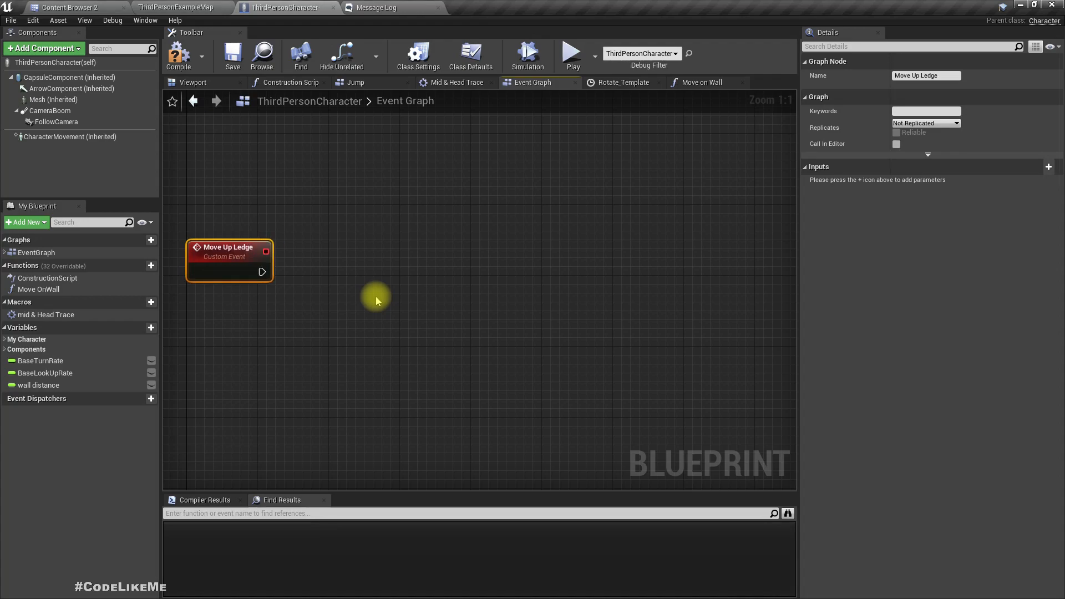
pyautogui.moveTo(281, 302)
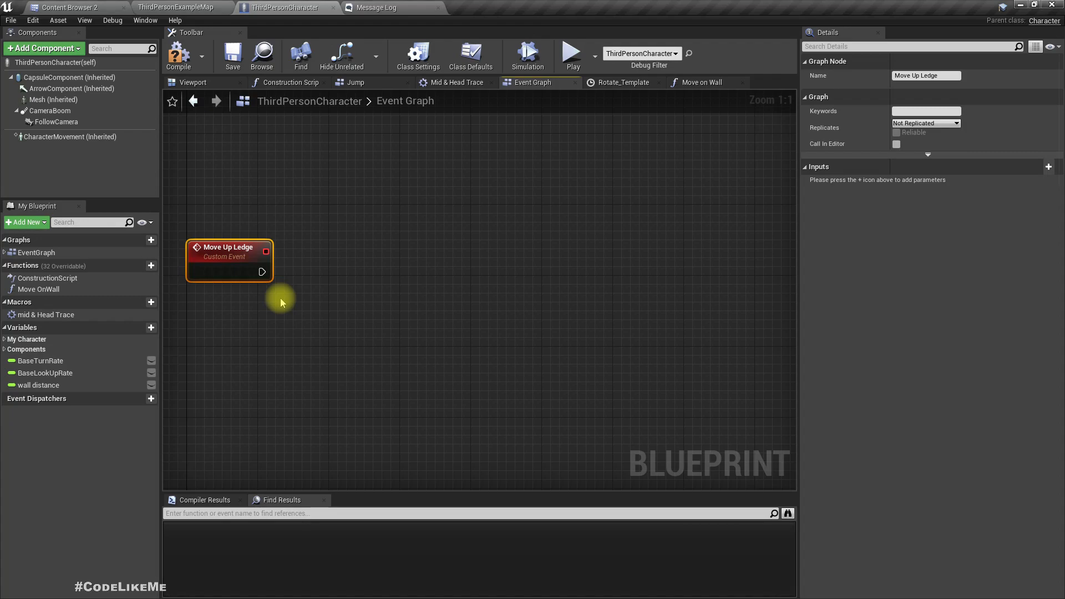
pyautogui.scroll(-3)
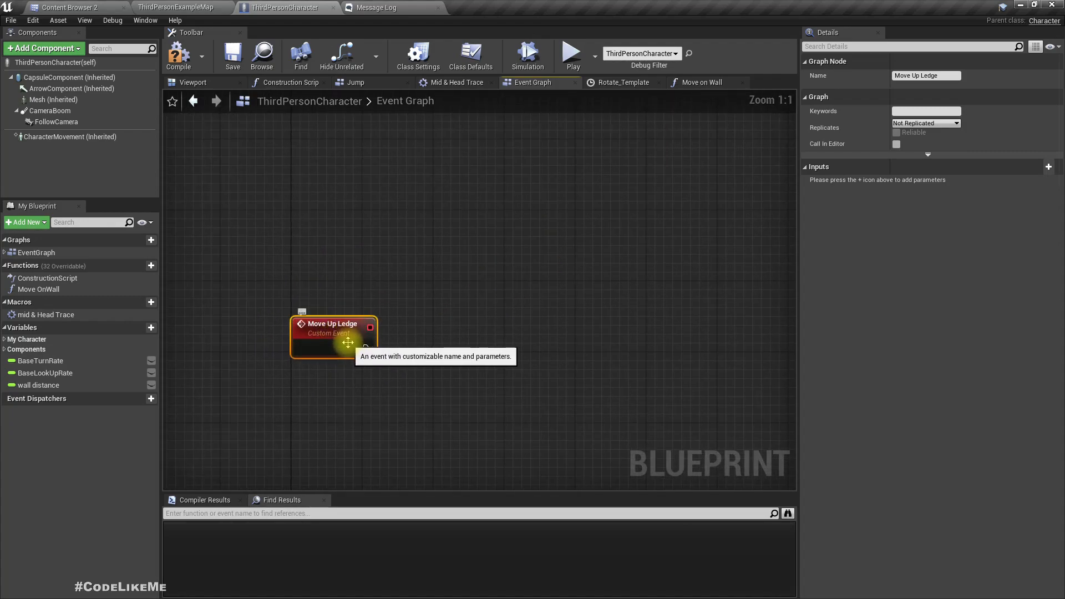
pyautogui.moveTo(451, 339)
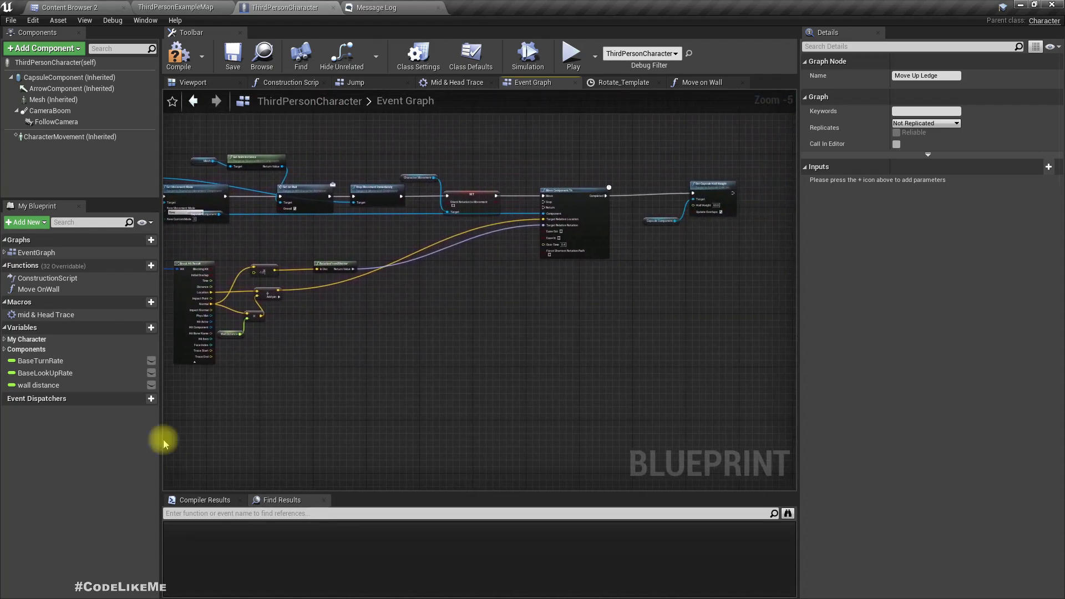
# Review the Mid & Head Trace node in Move on Wall and reopen the macro graph.
pyautogui.click(701, 82)
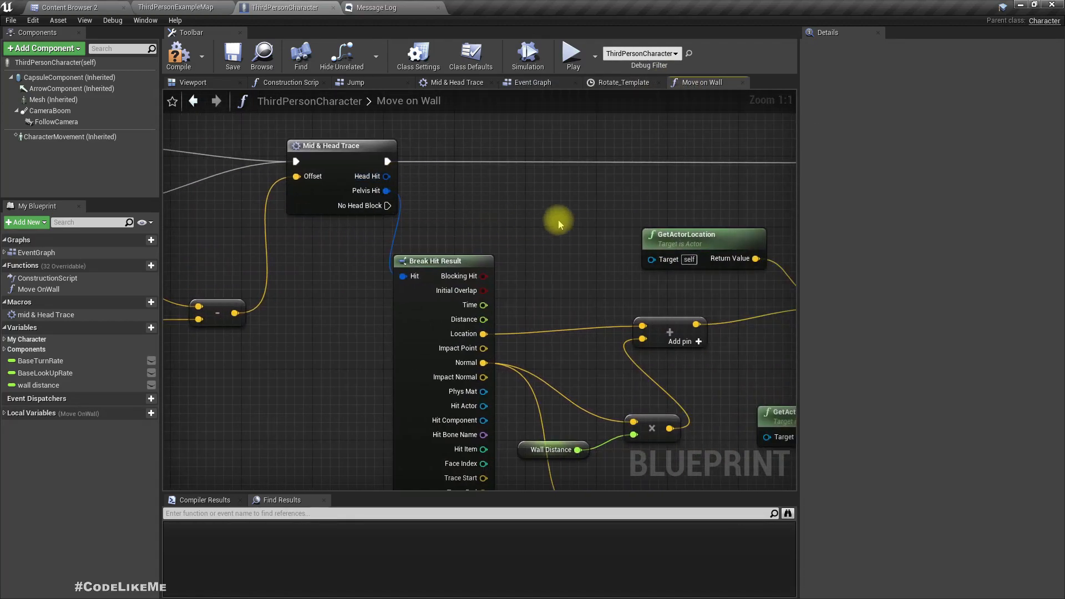
pyautogui.moveTo(558, 223); pyautogui.dragTo(481, 230)
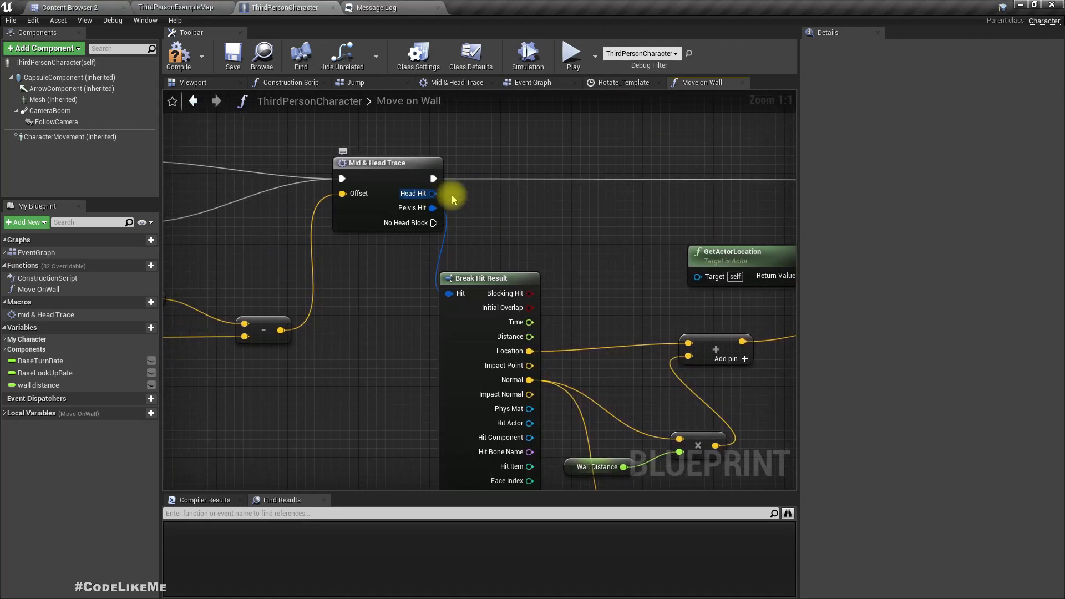
pyautogui.moveTo(434, 193)
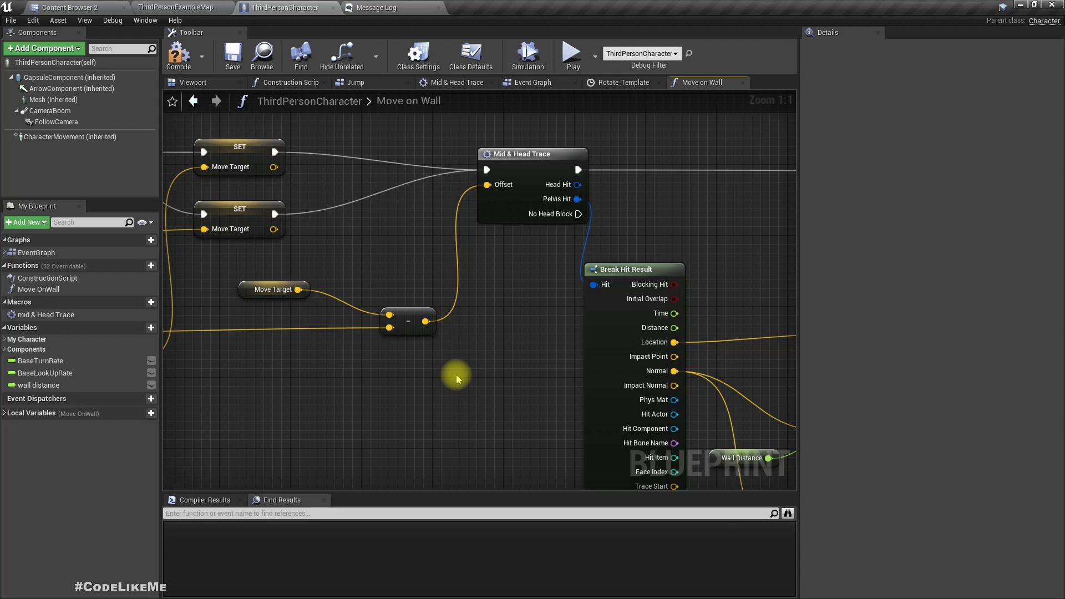
pyautogui.click(458, 82)
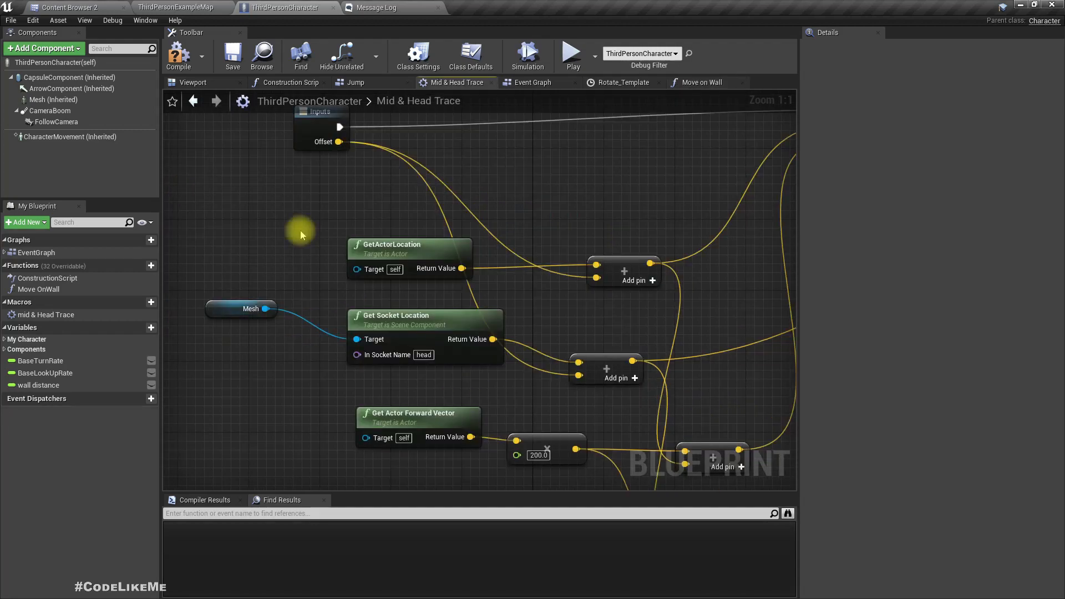
pyautogui.scroll(-3)
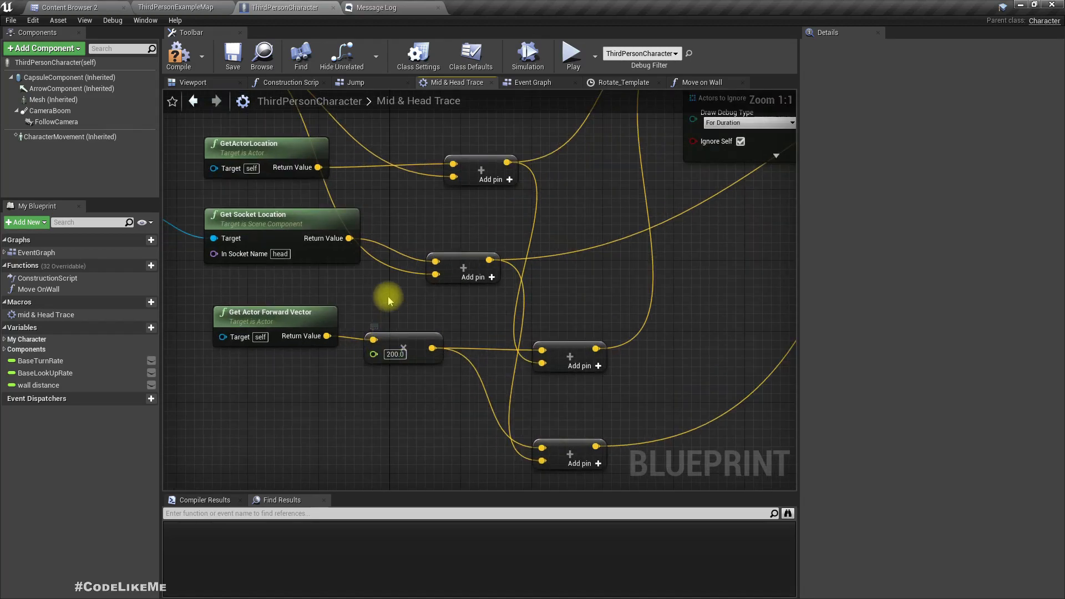
pyautogui.moveTo(488, 260)
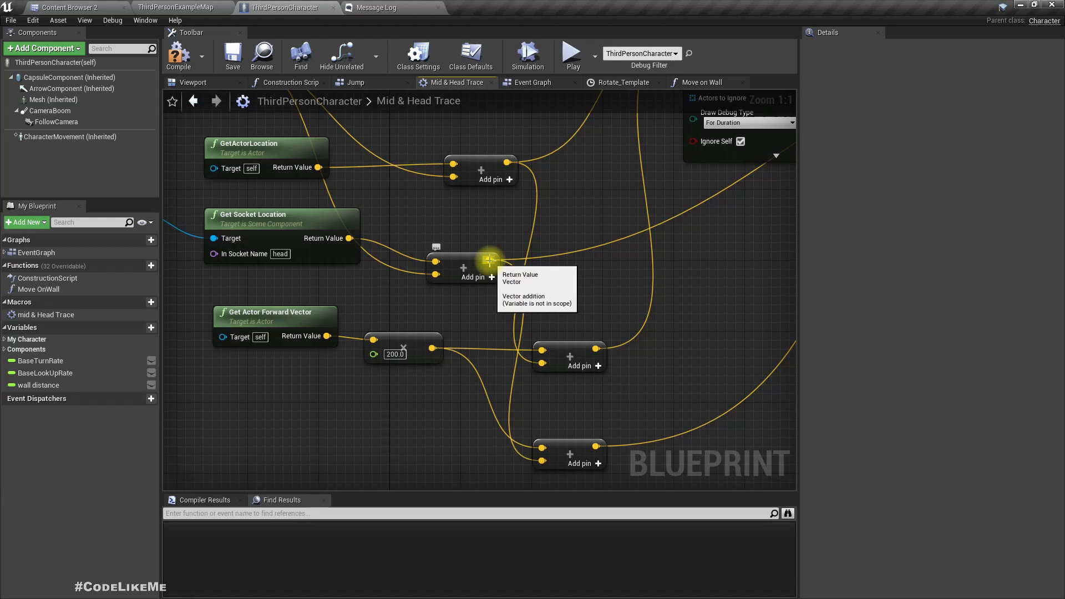
pyautogui.moveTo(529, 270)
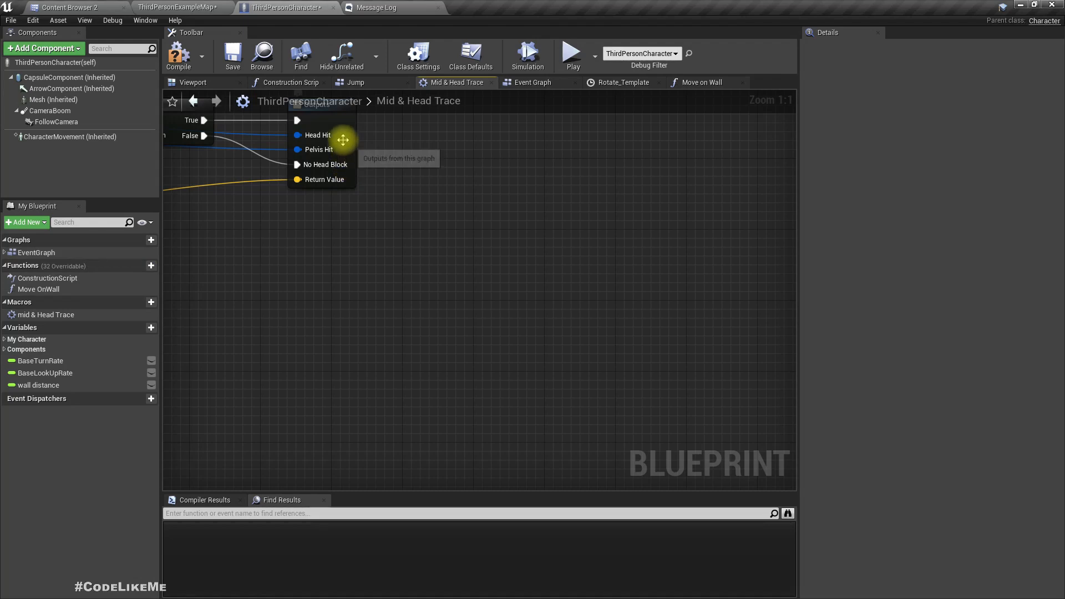
# Rename the macro's vector ReturnValue output to Head and go back to the Event Graph.
pyautogui.click(319, 144)
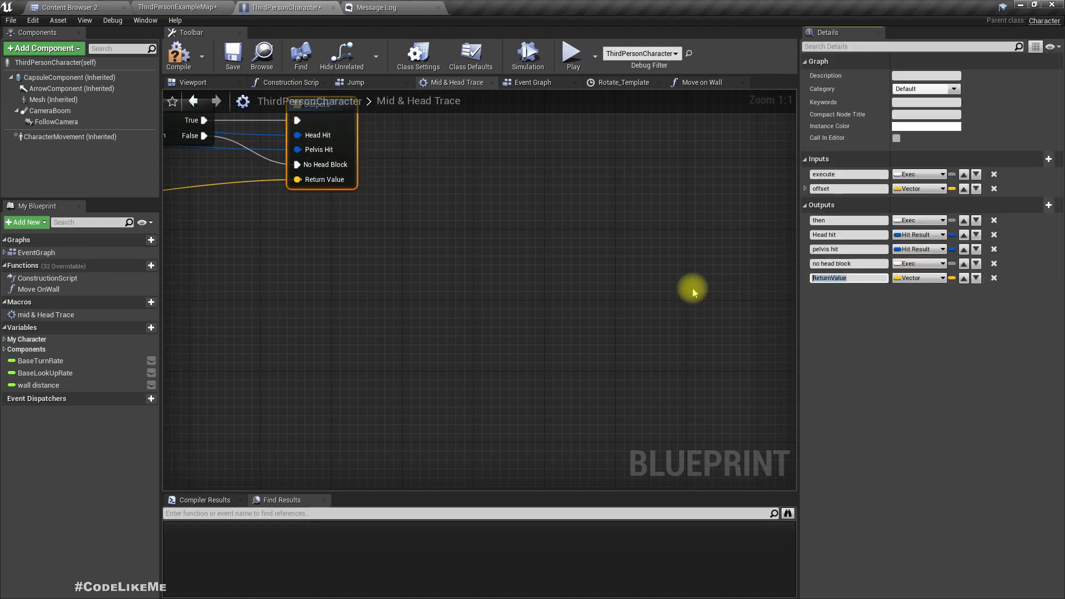
pyautogui.write('head')
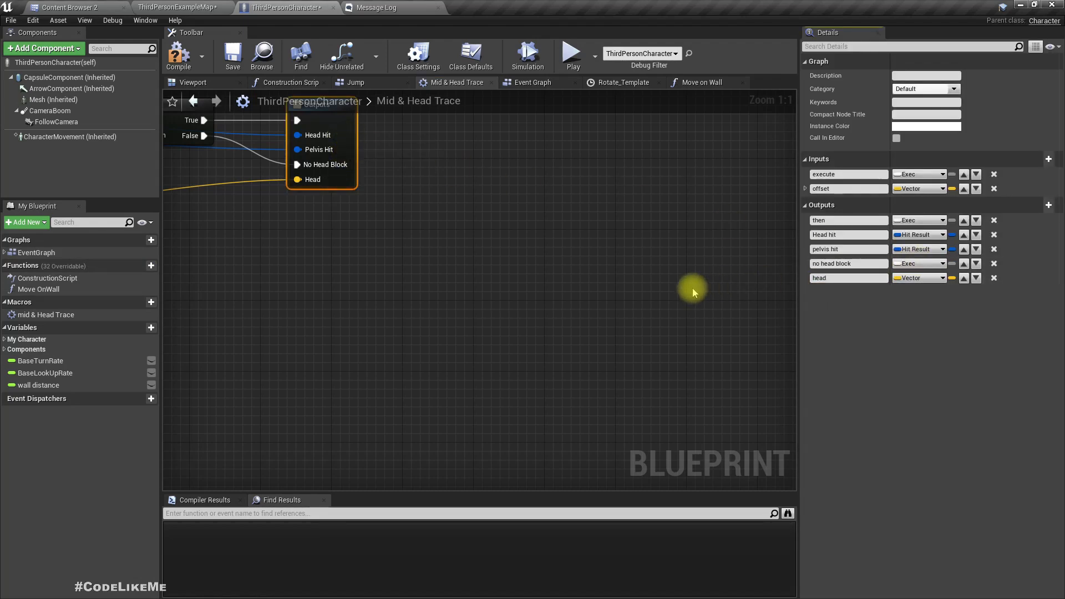
pyautogui.moveTo(791, 227)
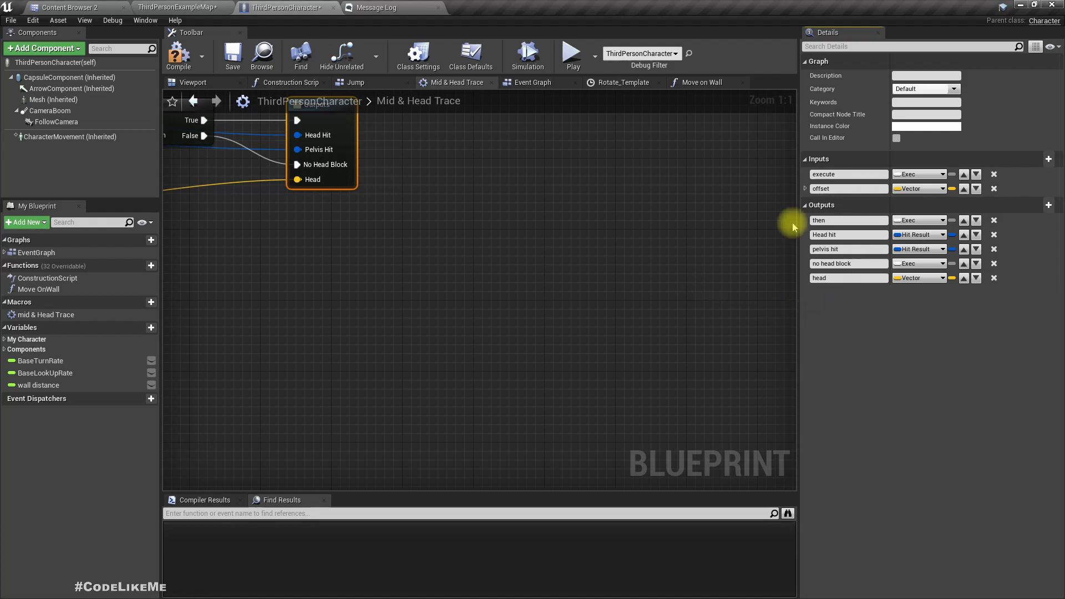
pyautogui.click(533, 83)
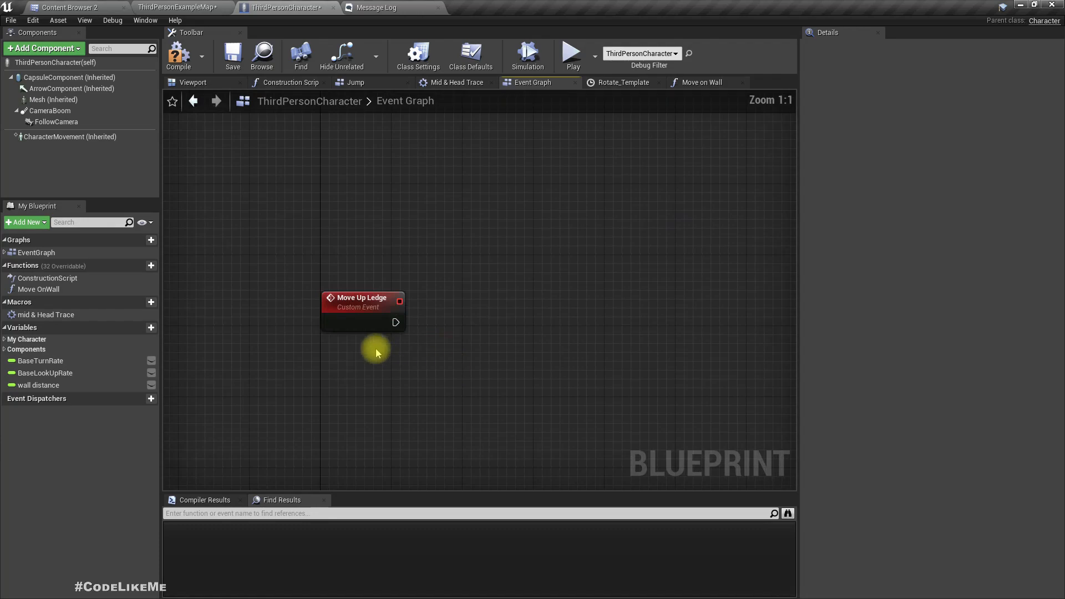
# Give the Move Up Ledge event a Vector input parameter named Target Location.
pyautogui.click(360, 302)
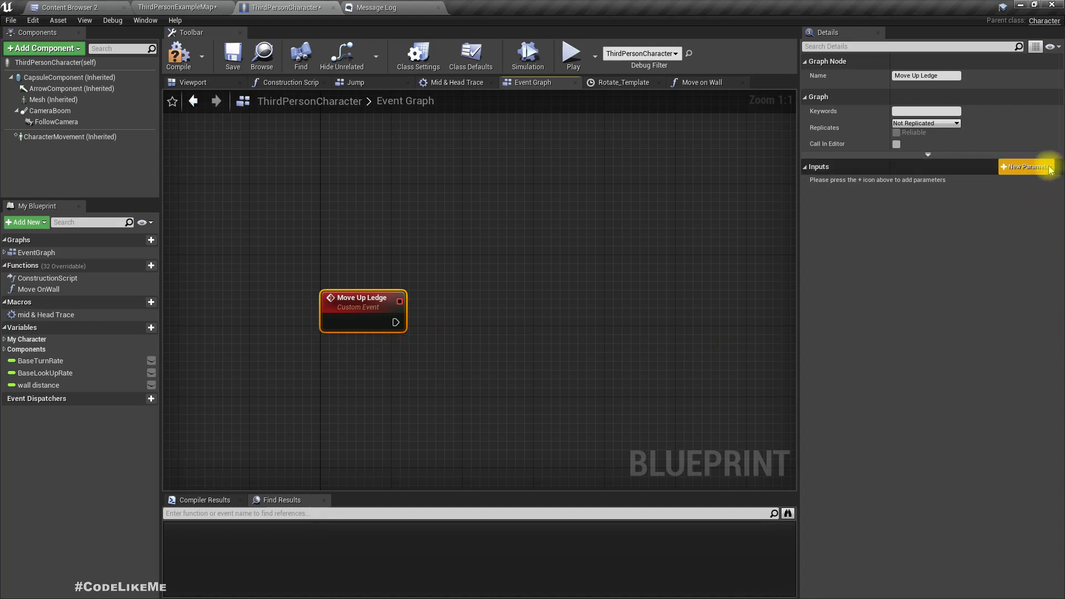
pyautogui.click(1027, 166)
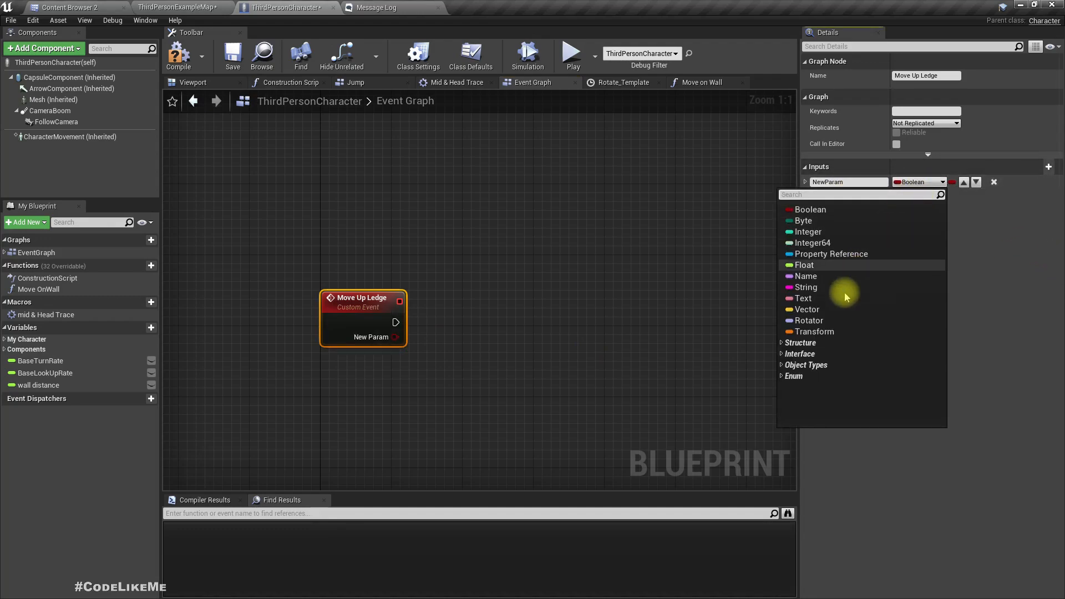
pyautogui.click(807, 310)
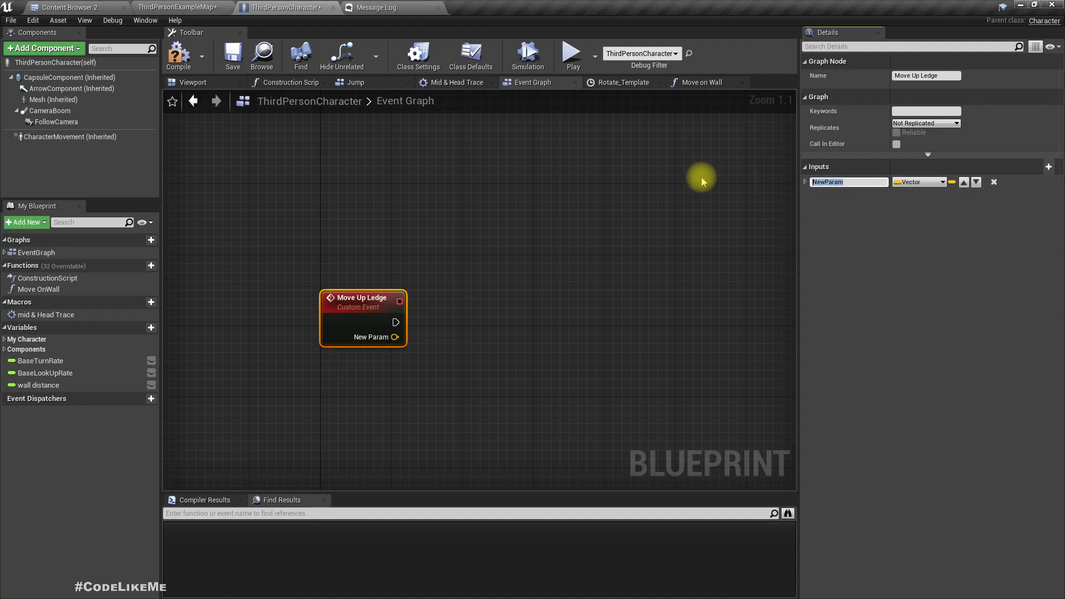
pyautogui.write('target location')
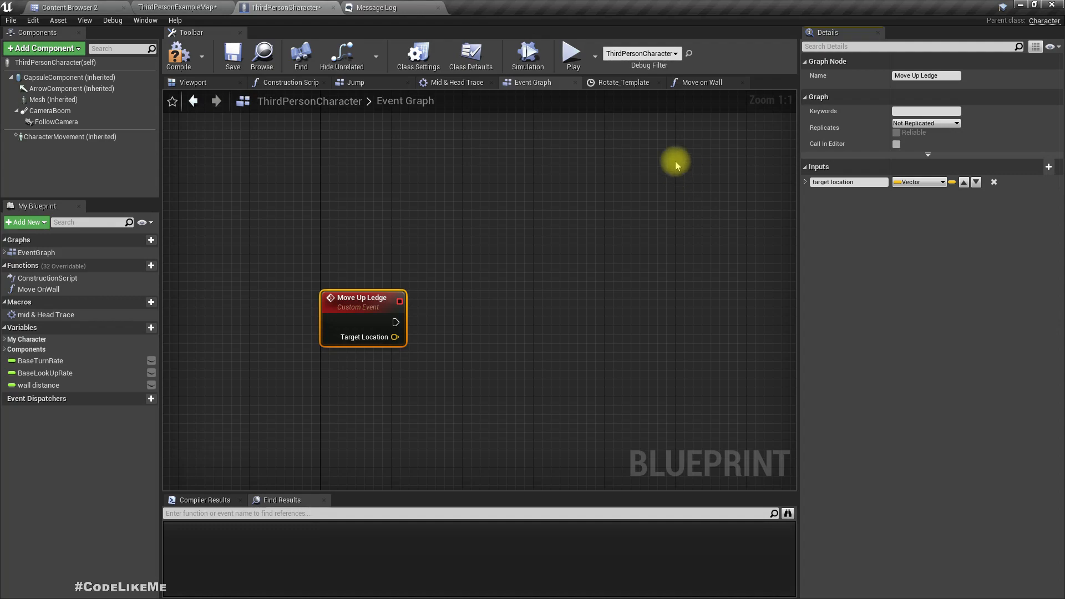
pyautogui.click(698, 82)
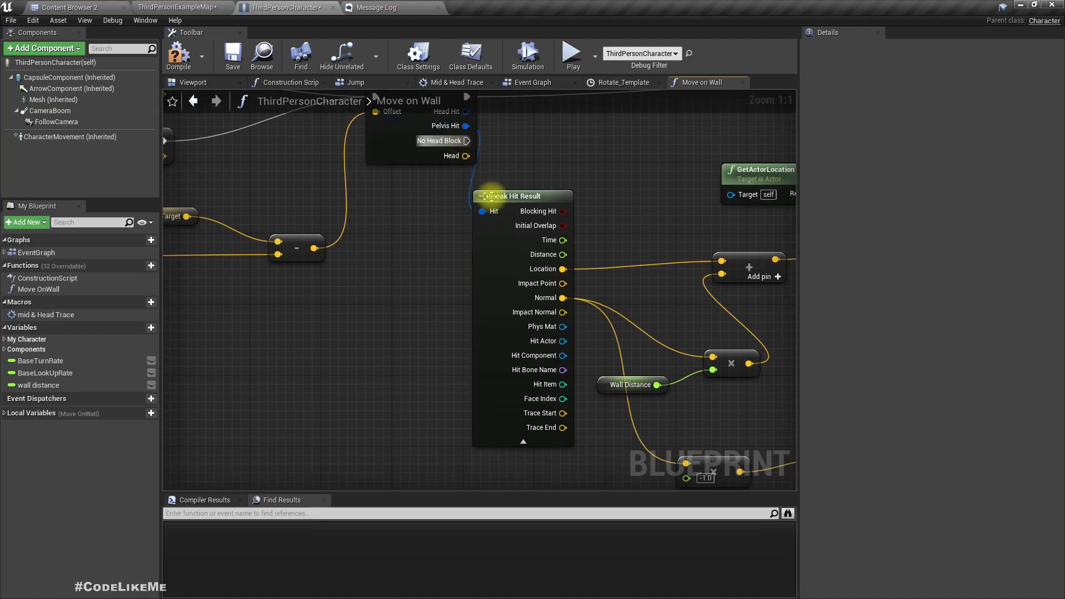
# Call Move Up Ledge from the No Head Block output in Move on Wall.
pyautogui.scroll(-3)
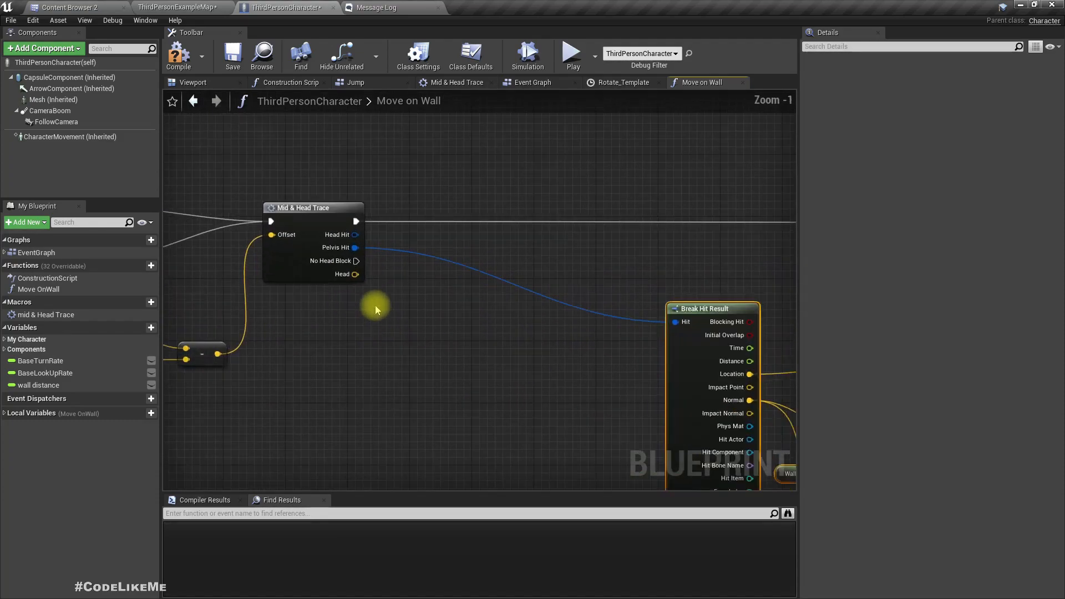
pyautogui.moveTo(356, 261); pyautogui.dragTo(423, 333)
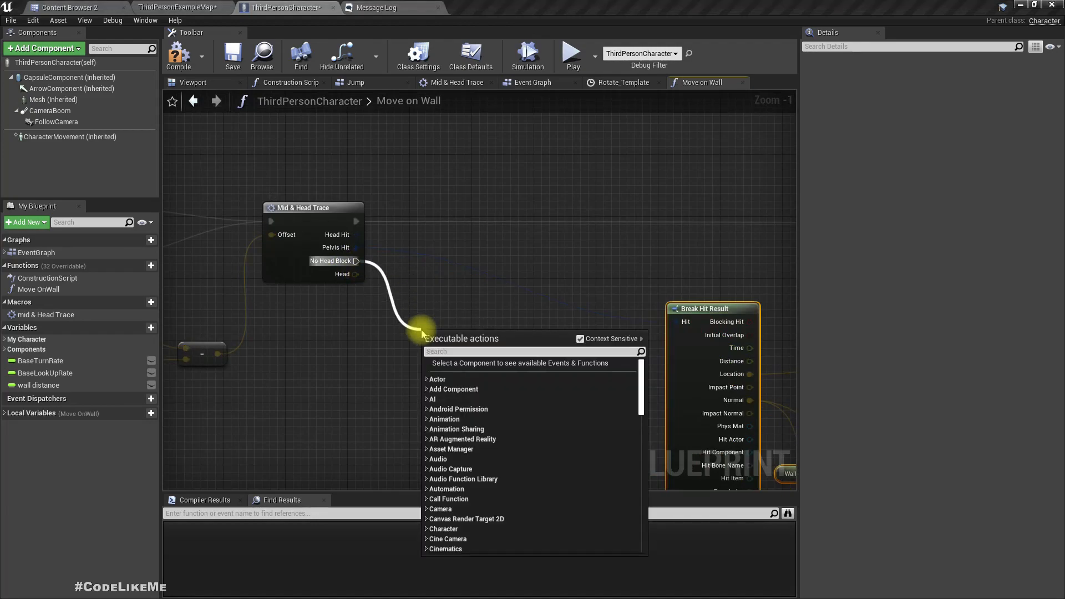
pyautogui.write('moveup')
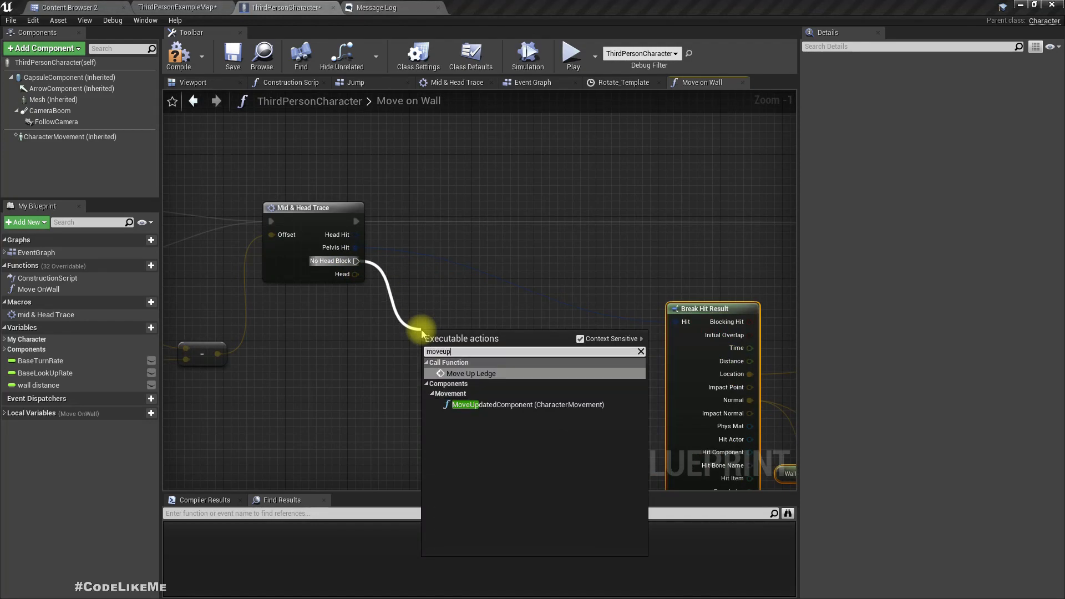
pyautogui.click(471, 373)
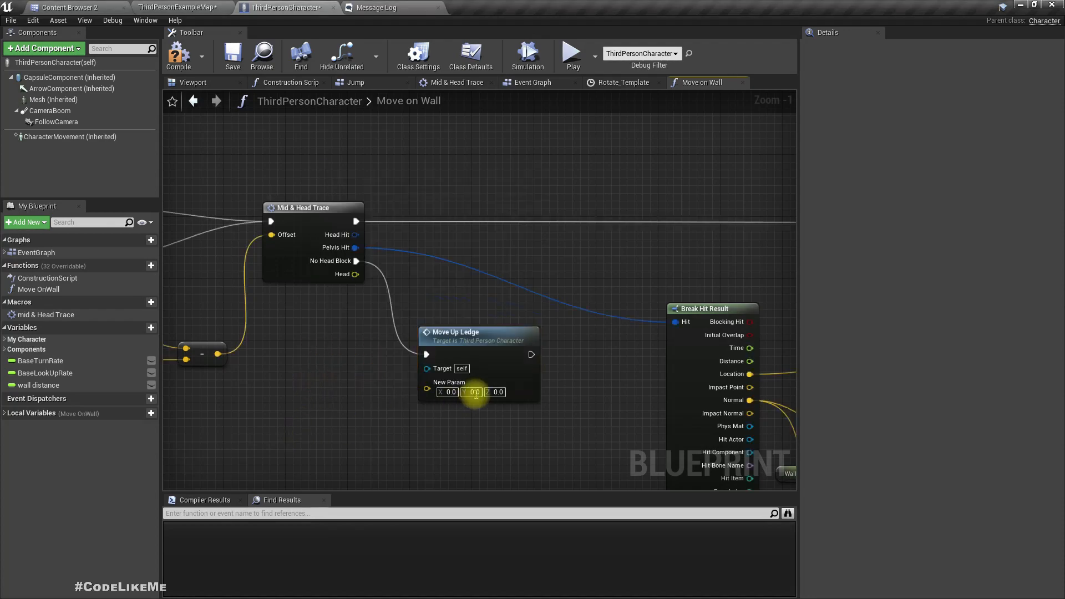
# Compile the blueprint and locate the Move Up Ledge event in the Event Graph.
pyautogui.click(536, 82)
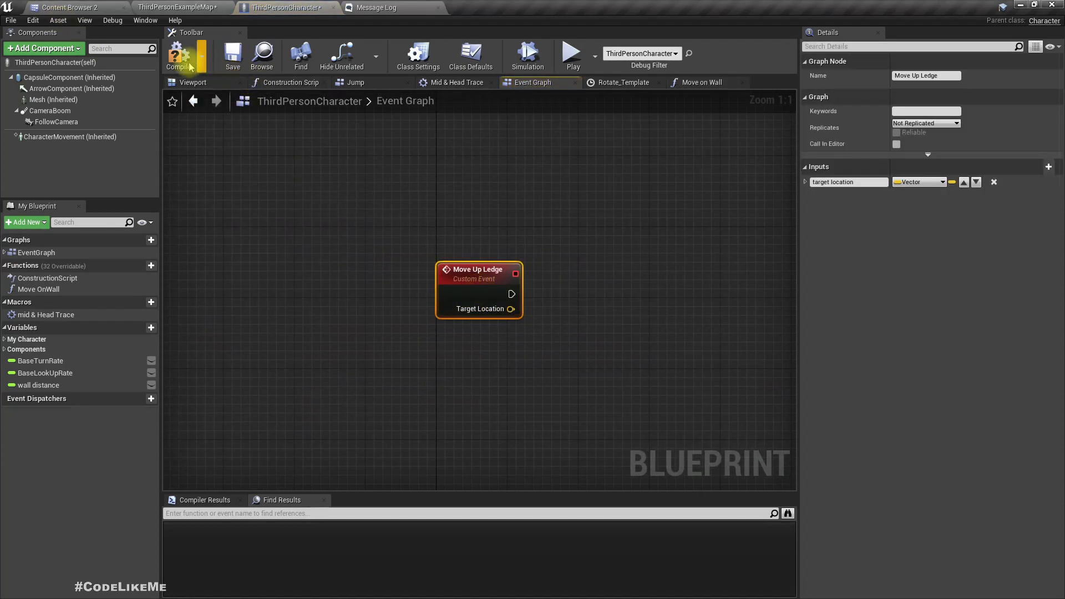
pyautogui.click(179, 56)
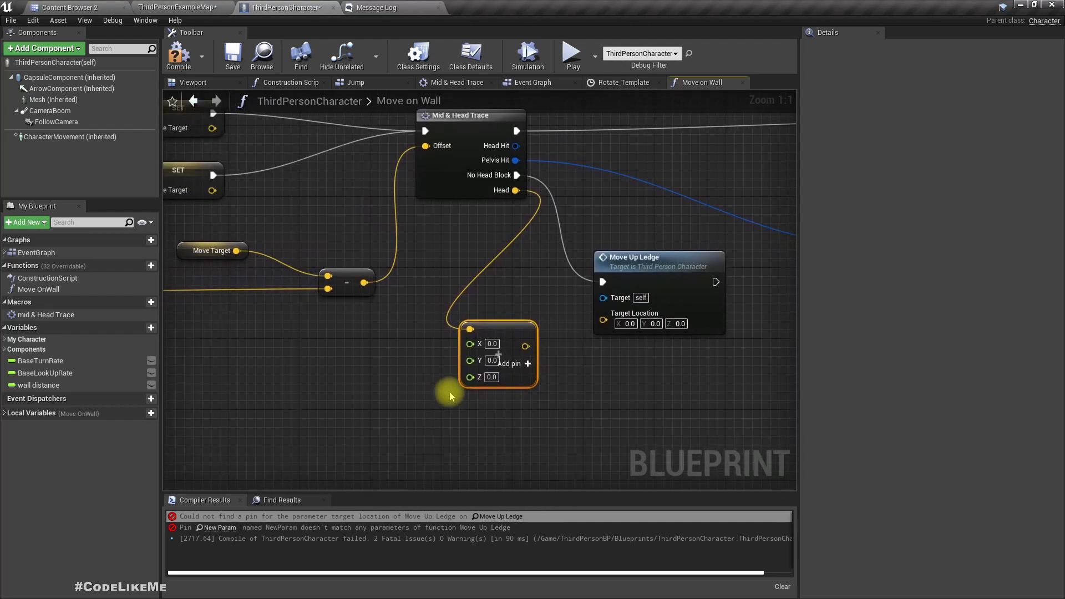
pyautogui.write('ca')
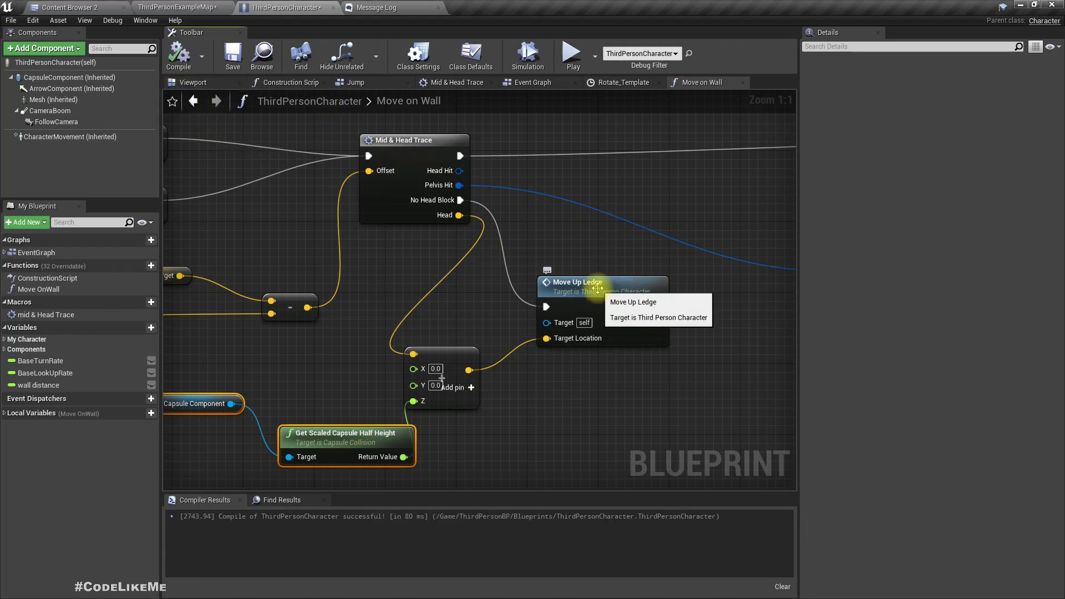
pyautogui.click(534, 82)
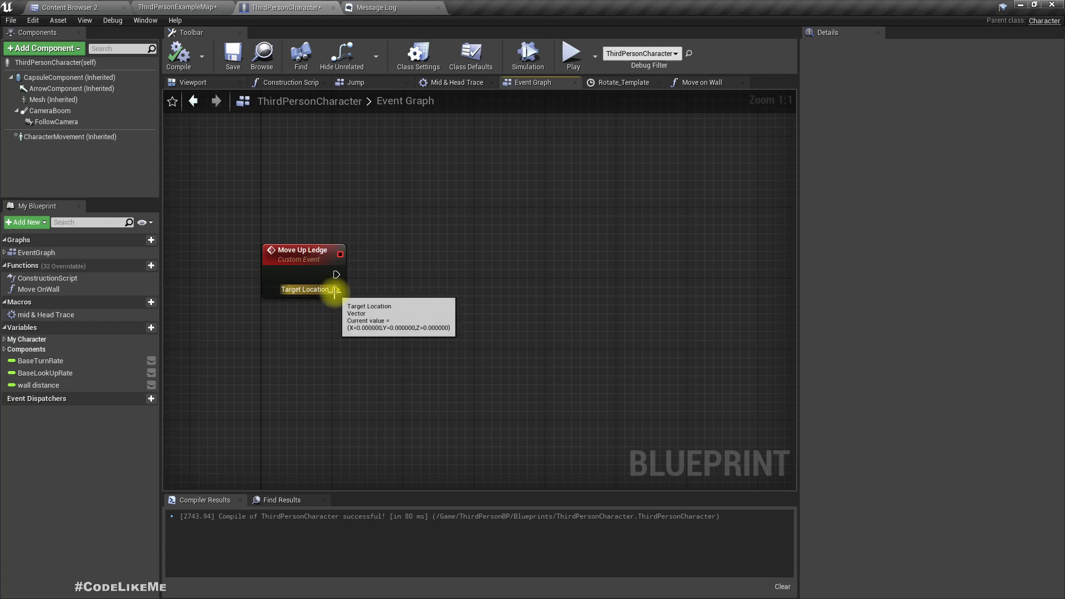
# Add a CapsuleTraceByChannel from Target Location with radius 30 and the capsule's scaled half height.
pyautogui.moveTo(335, 288); pyautogui.dragTo(499, 391)
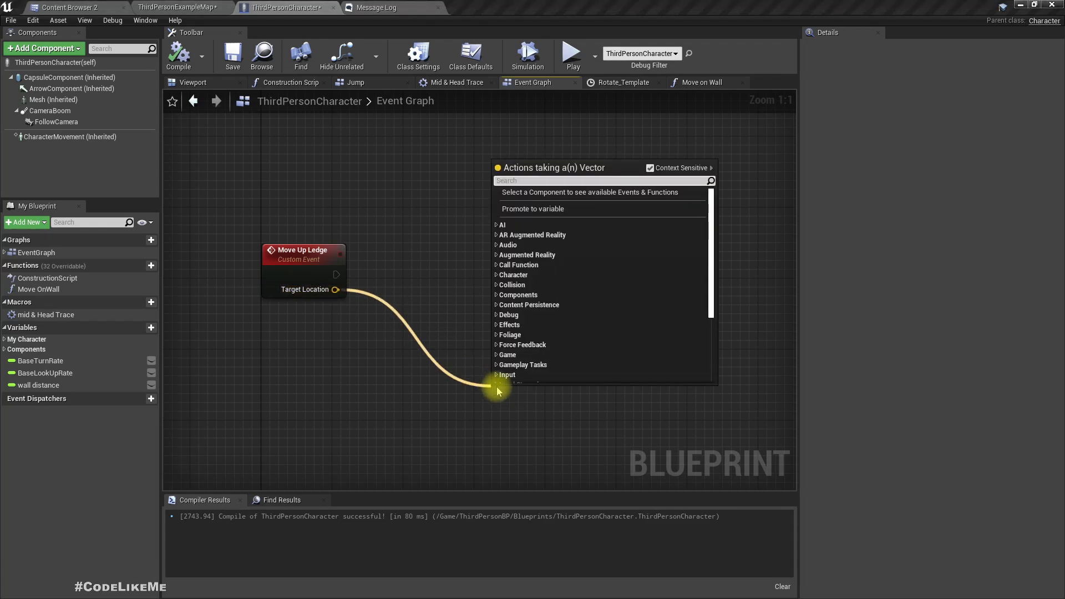
pyautogui.write('cap')
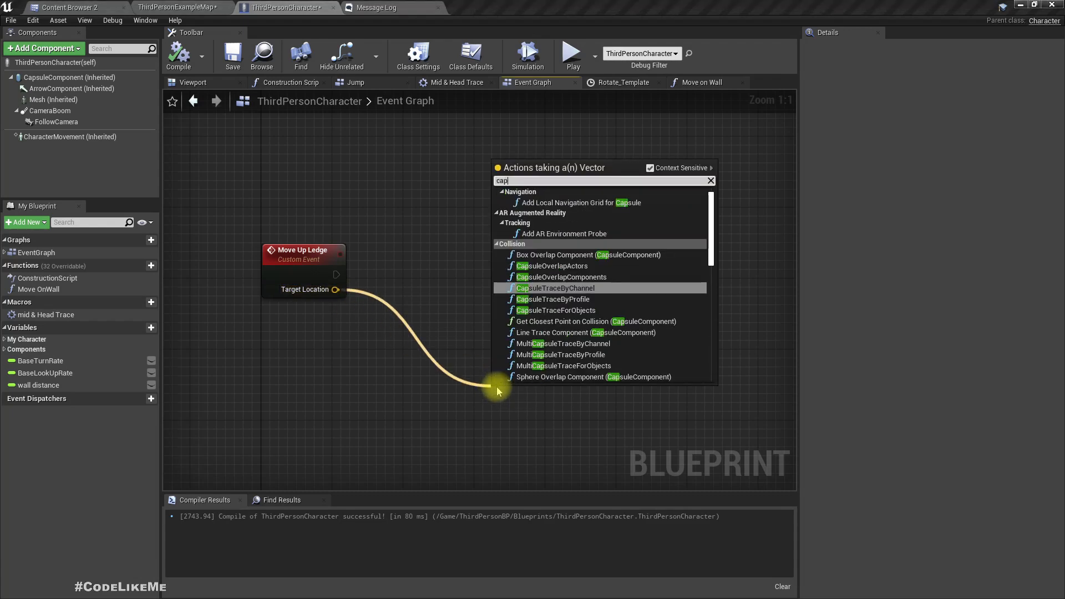
pyautogui.click(554, 289)
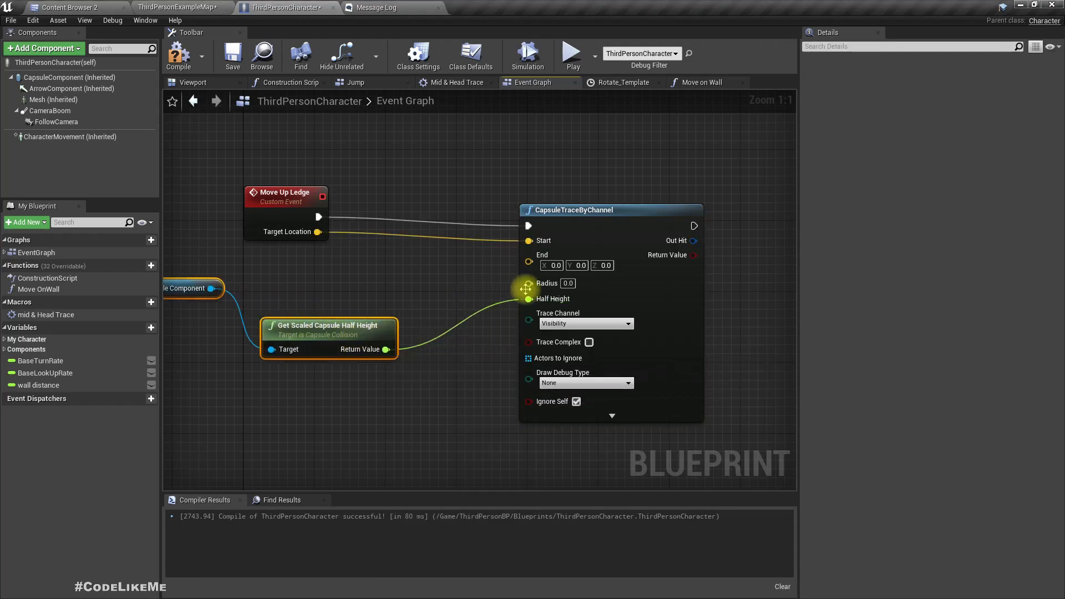
pyautogui.write('30')
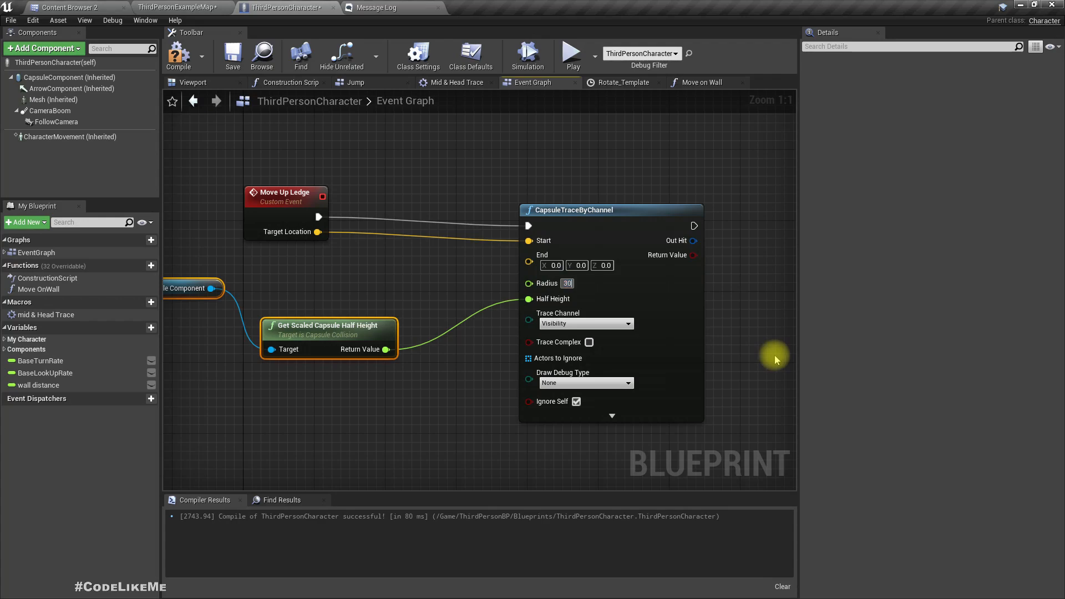
pyautogui.moveTo(68, 77)
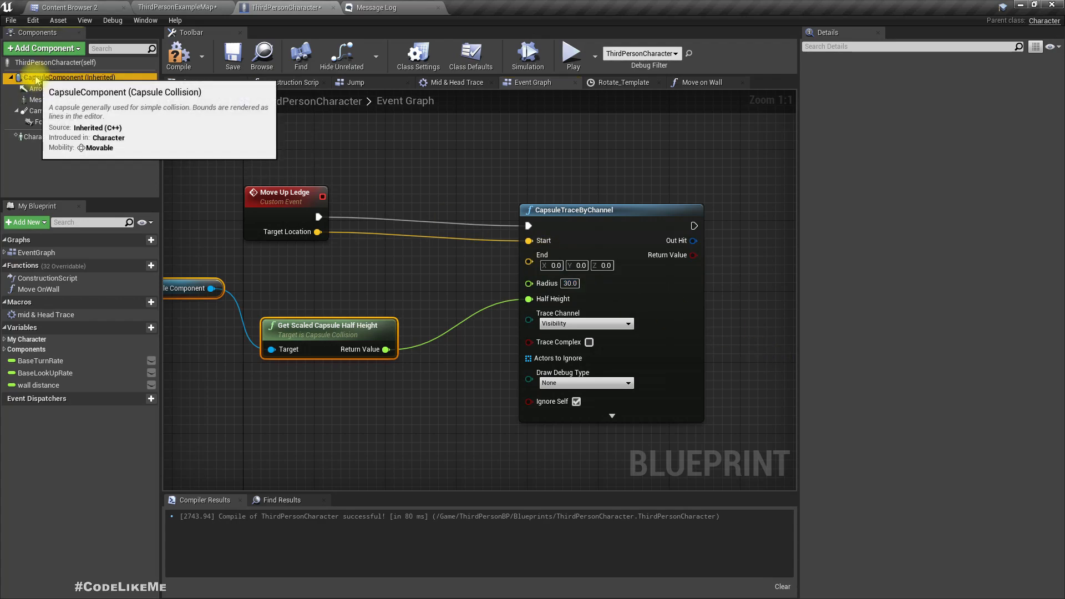
pyautogui.click(57, 78)
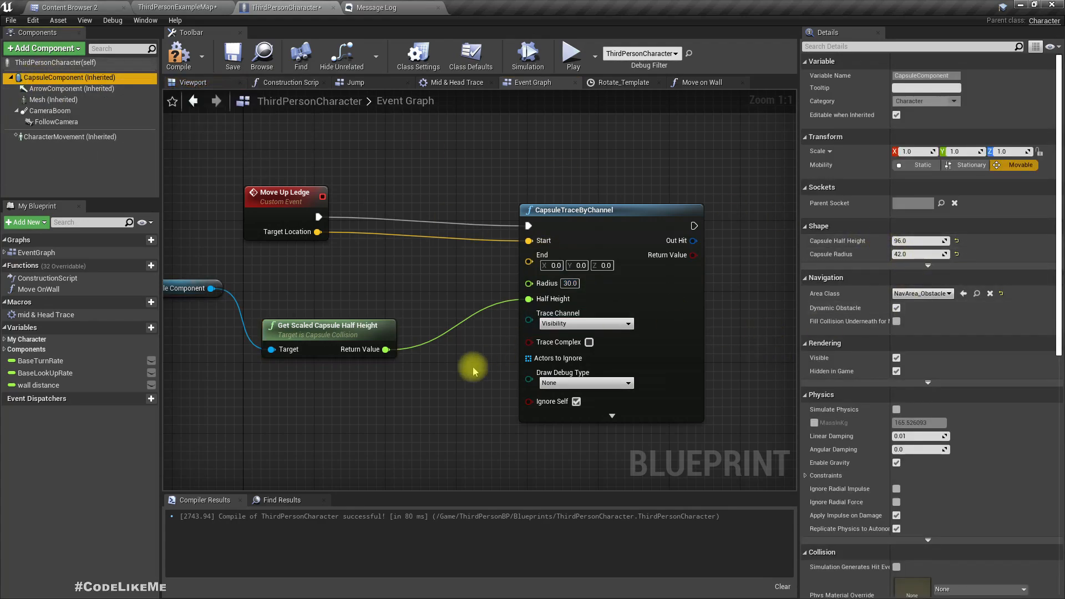
pyautogui.moveTo(474, 370); pyautogui.dragTo(374, 255)
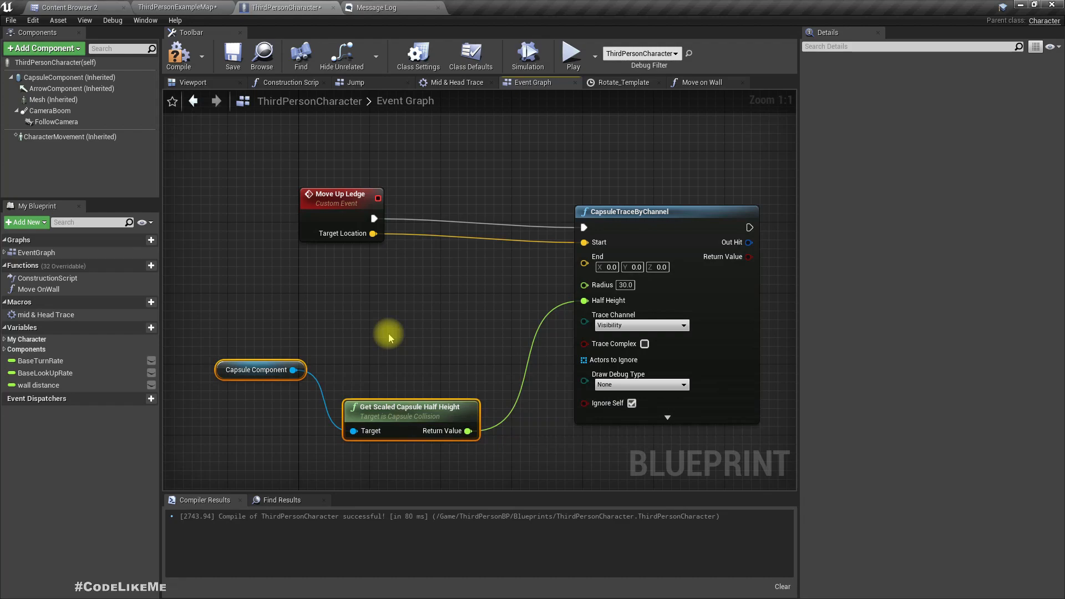
pyautogui.moveTo(270, 300)
pyautogui.write('get actor')
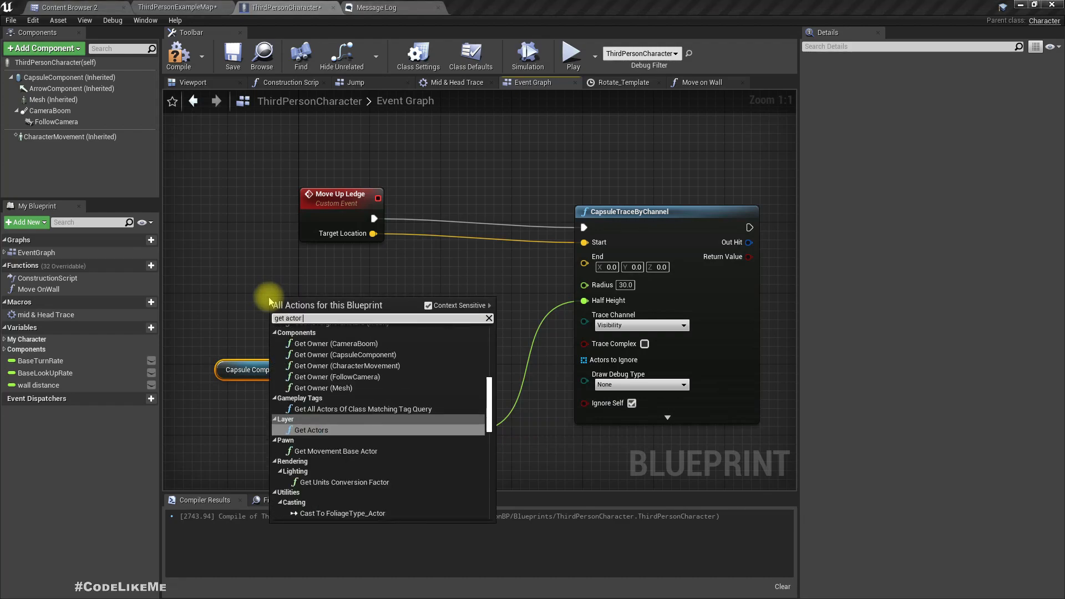
# End the trace at Target Location plus Get Actor Forward Vector times 50.
pyautogui.click(331, 301)
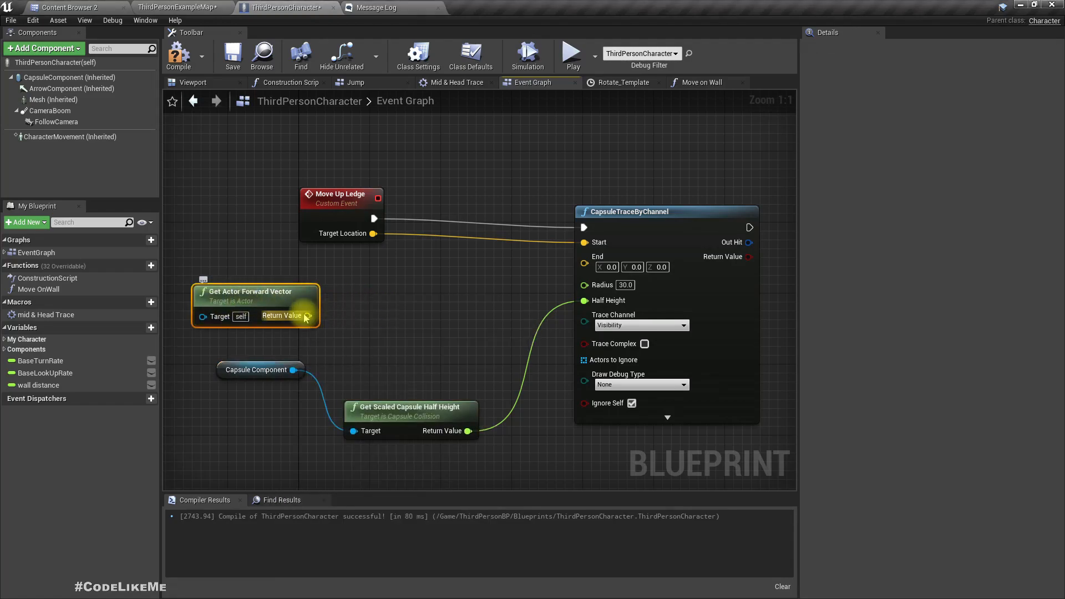
pyautogui.moveTo(306, 316); pyautogui.dragTo(347, 327)
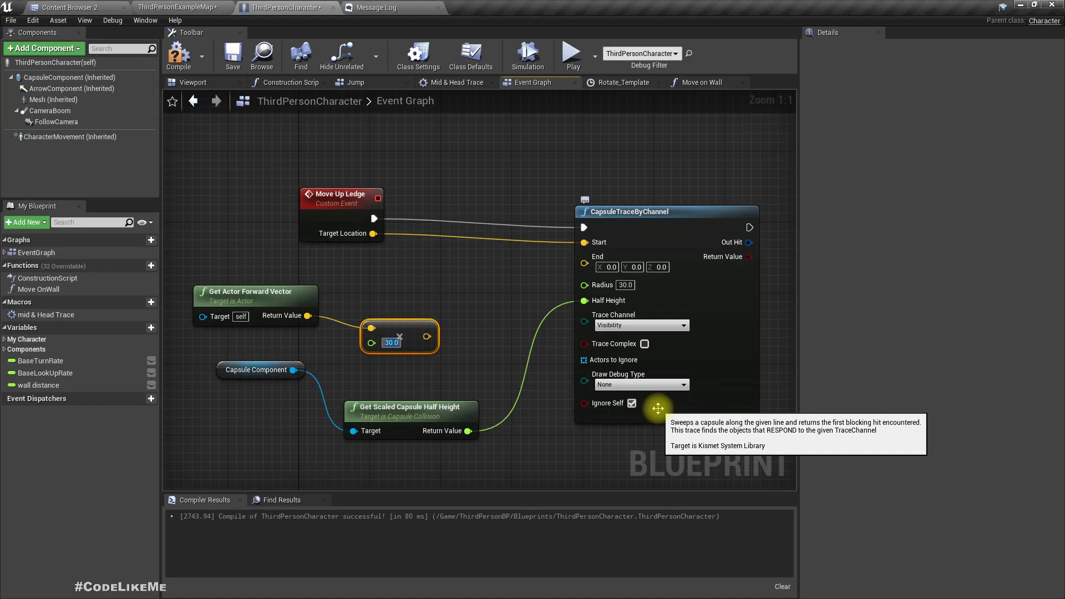
pyautogui.write('50.0')
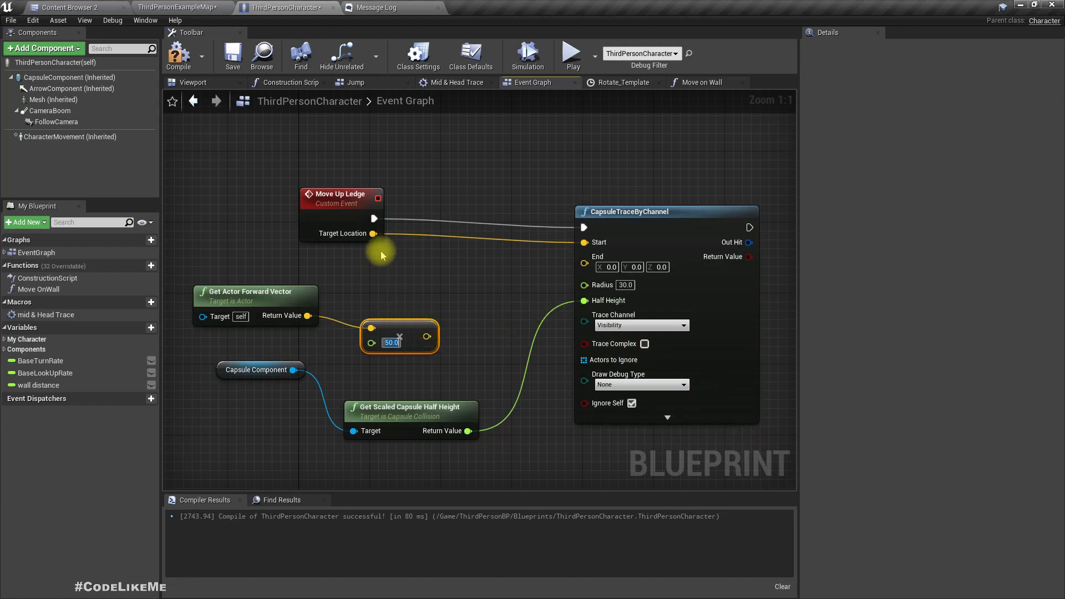
pyautogui.moveTo(373, 233); pyautogui.dragTo(414, 282)
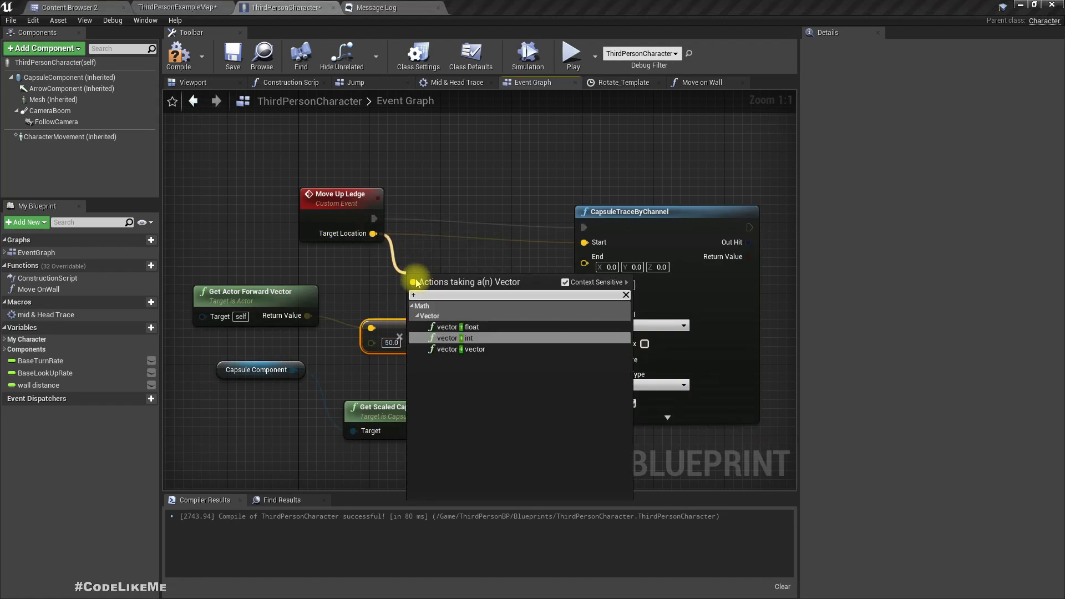
pyautogui.click(451, 349)
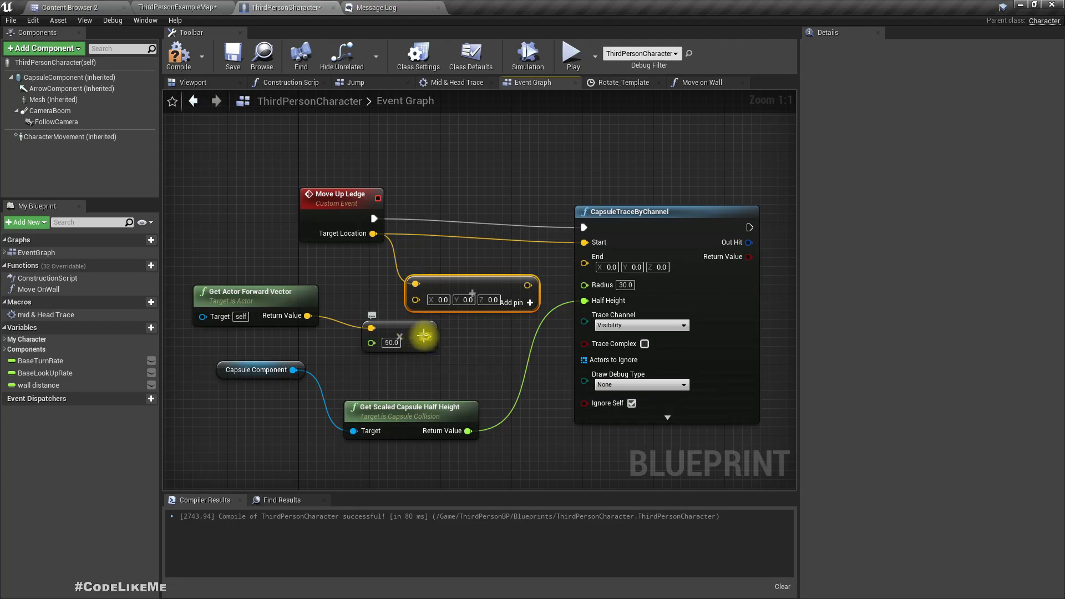
pyautogui.moveTo(471, 287)
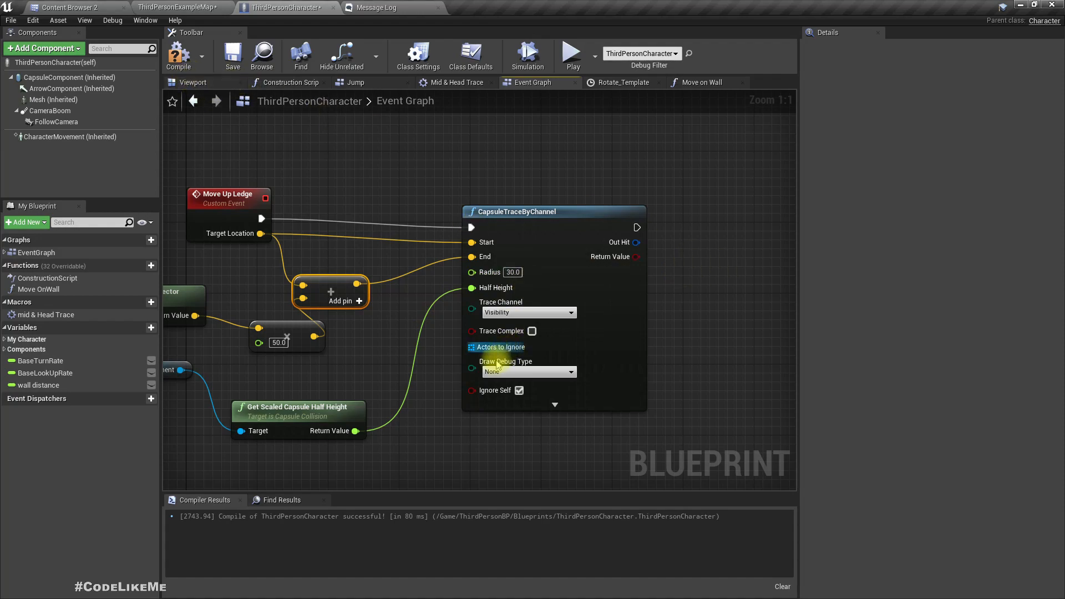
# Set the capsule trace Draw Debug Type to For Duration.
pyautogui.click(529, 372)
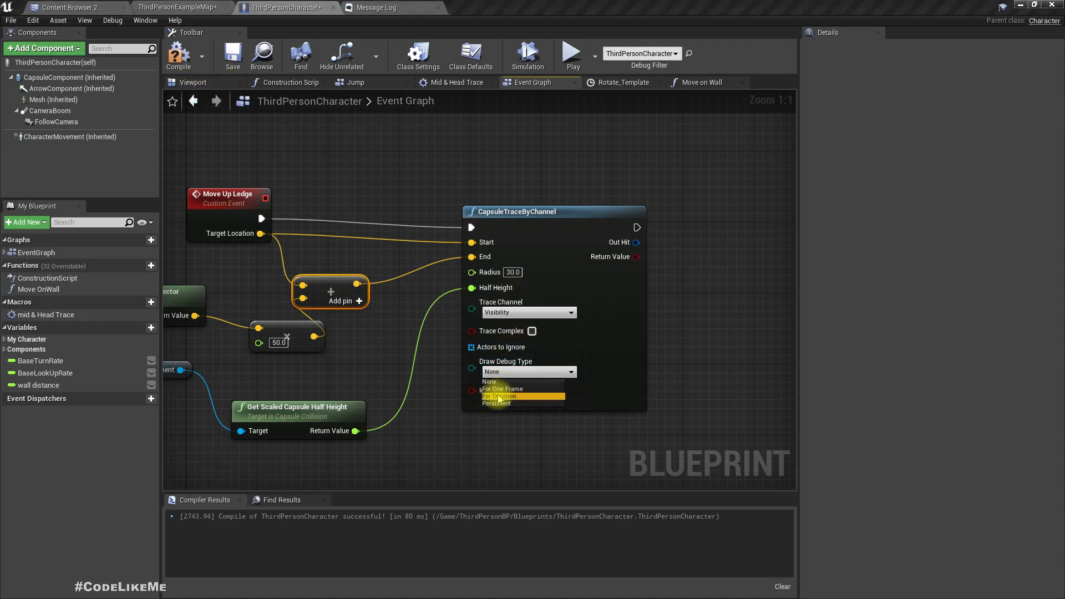
pyautogui.click(500, 396)
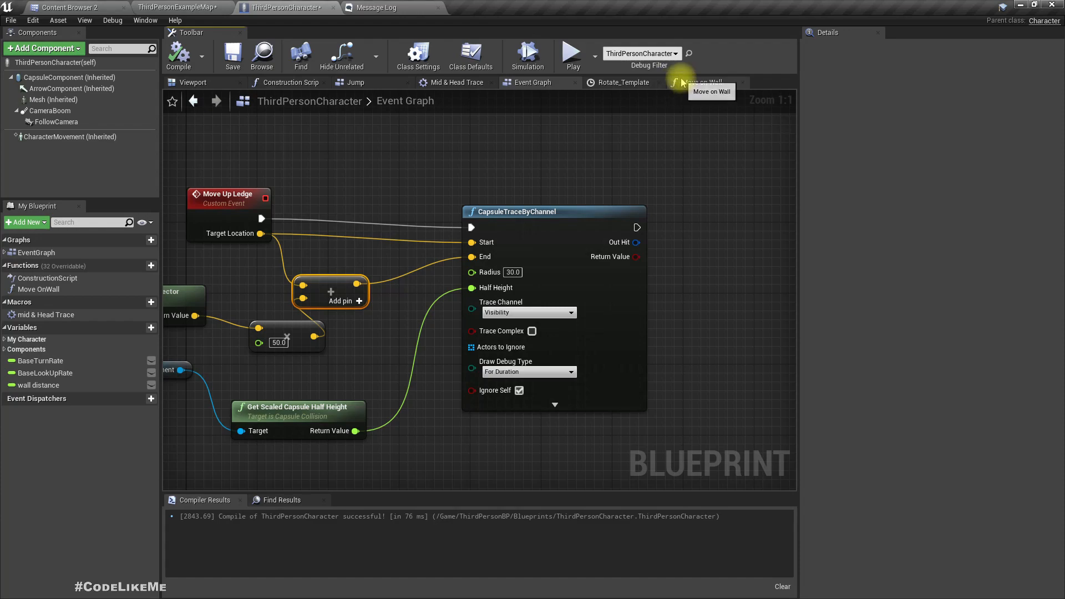
# Set the Mid & Head Trace LineTraceByChannel Draw Debug Type to None and recompile.
pyautogui.click(702, 83)
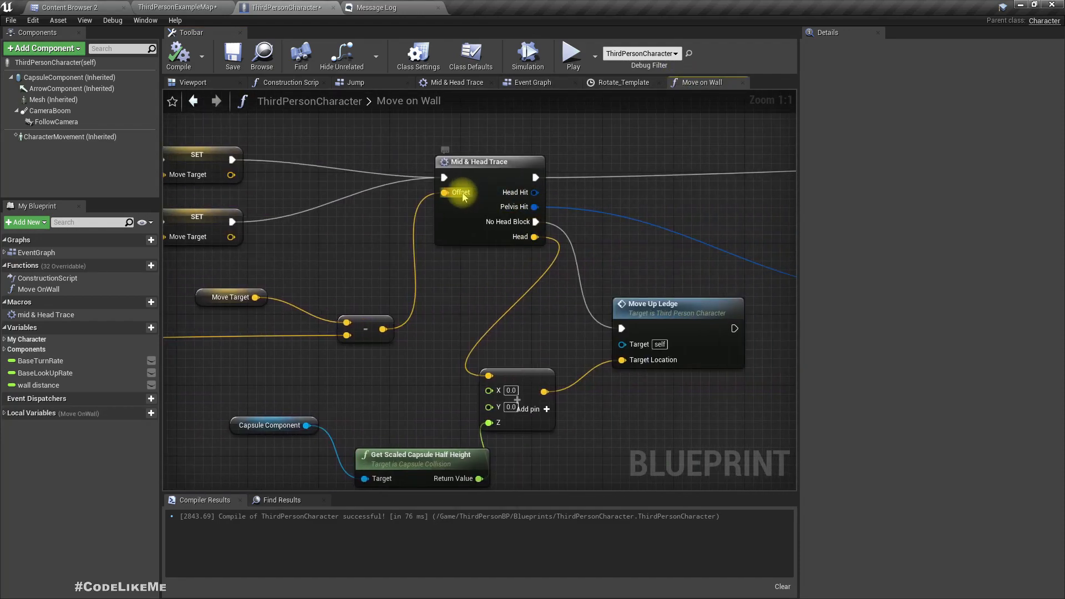
pyautogui.click(459, 82)
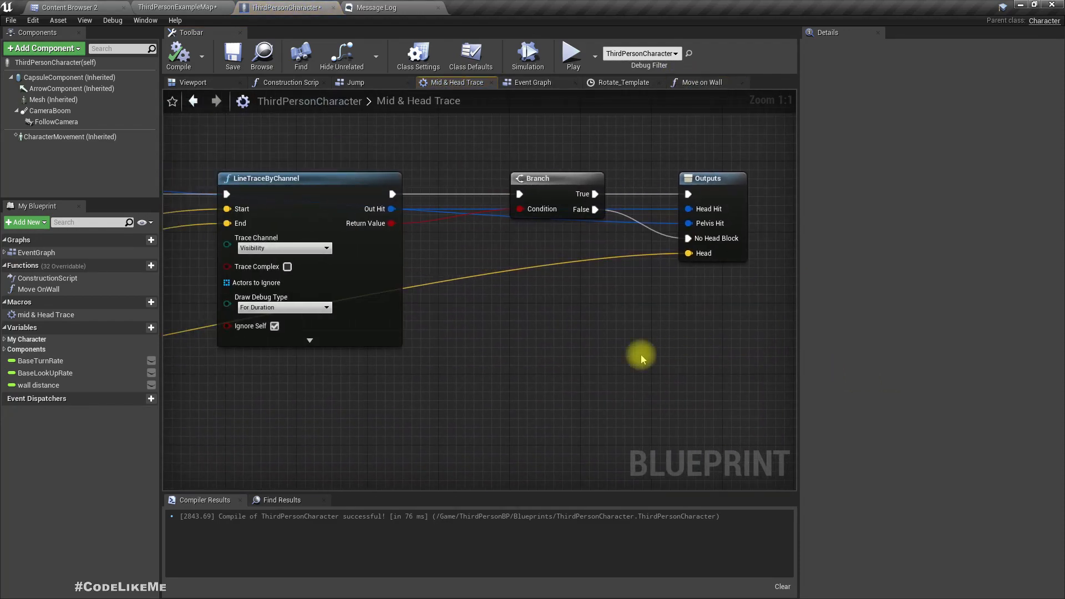
pyautogui.click(570, 321)
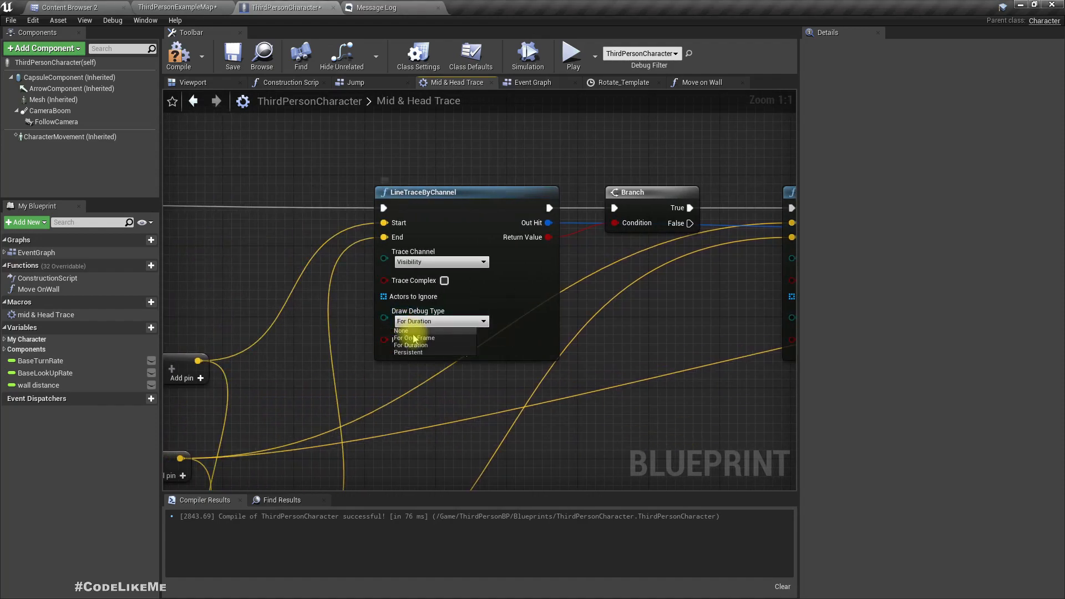
pyautogui.click(401, 331)
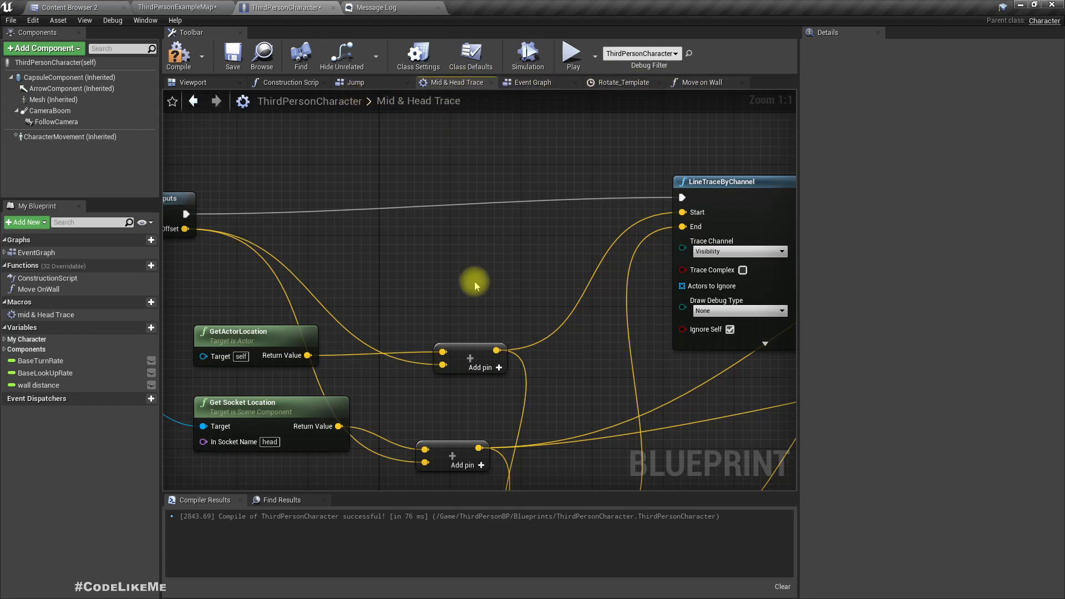
pyautogui.click(699, 82)
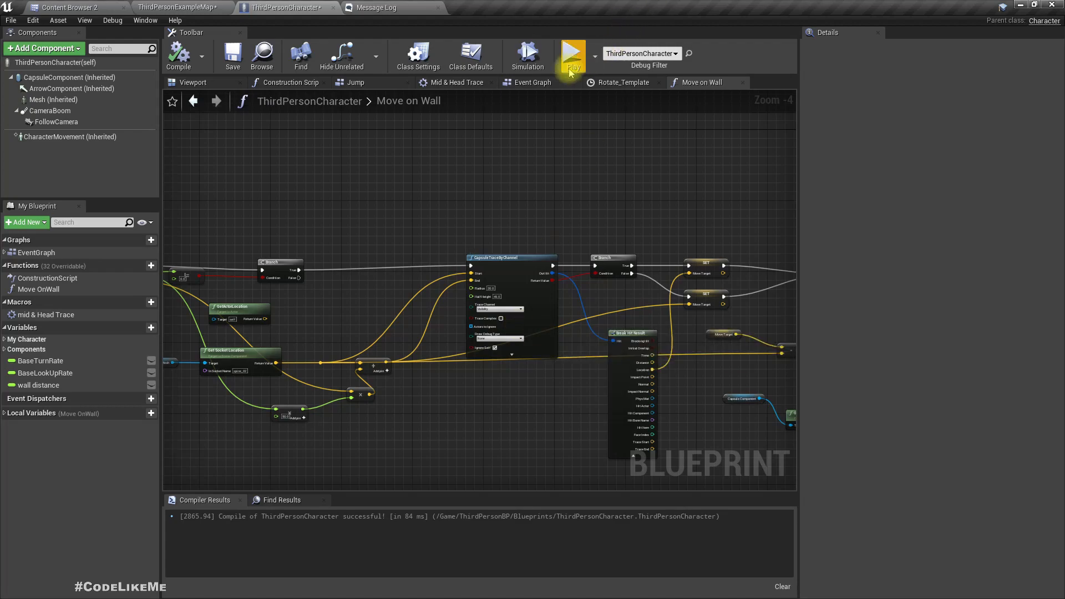
pyautogui.click(533, 82)
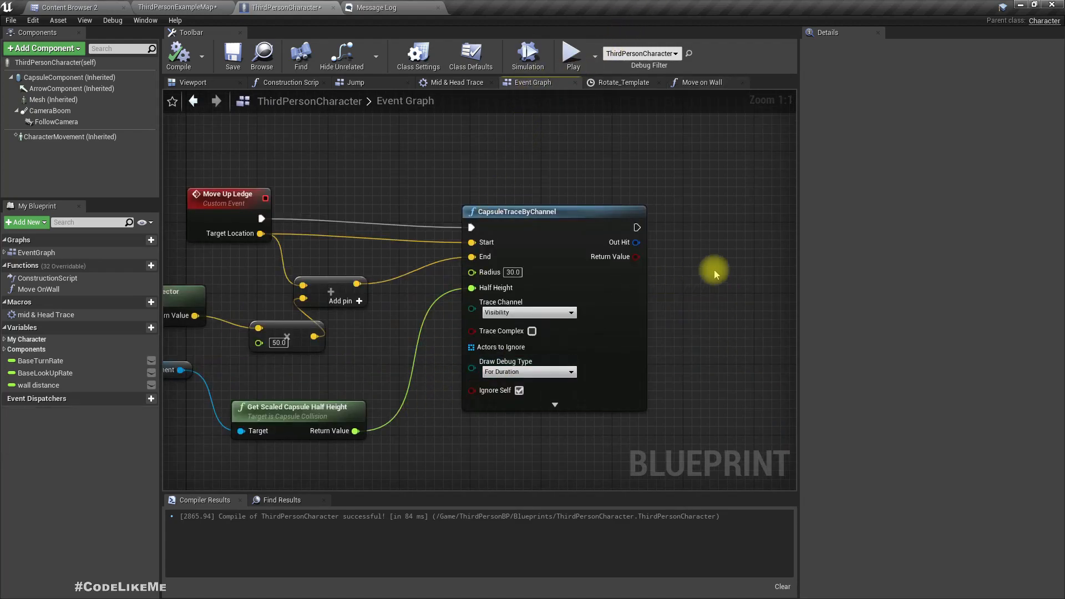
pyautogui.moveTo(637, 226); pyautogui.dragTo(618, 257)
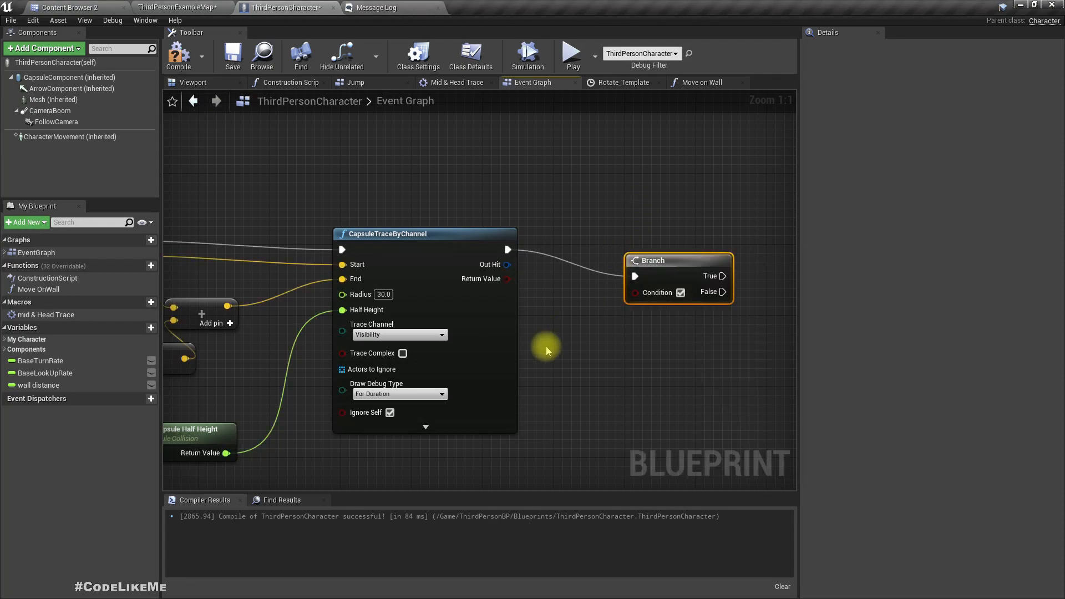
pyautogui.moveTo(673, 277)
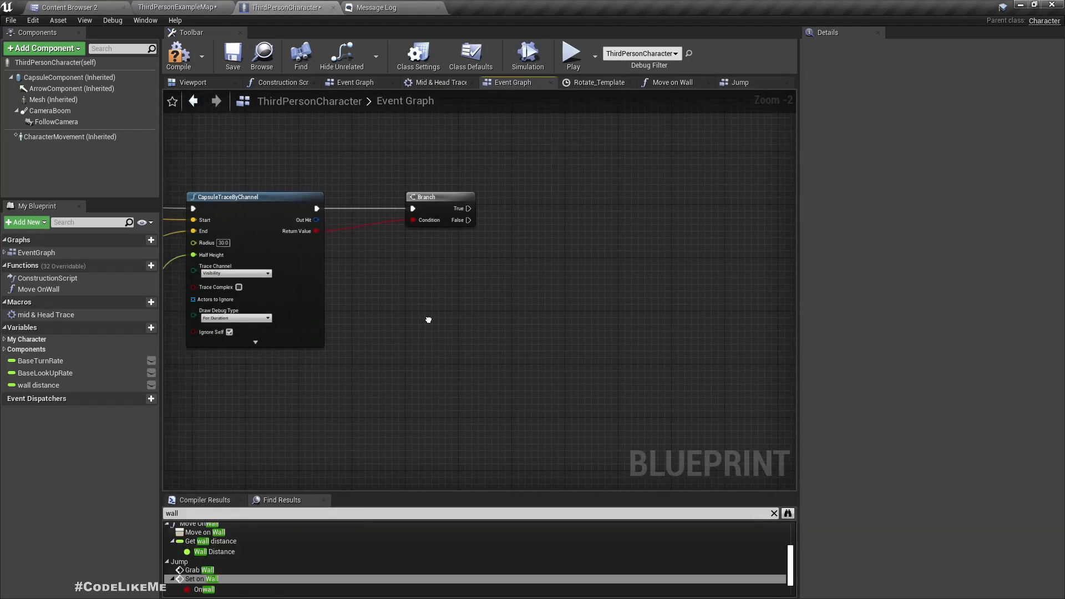
pyautogui.moveTo(429, 320); pyautogui.dragTo(572, 324)
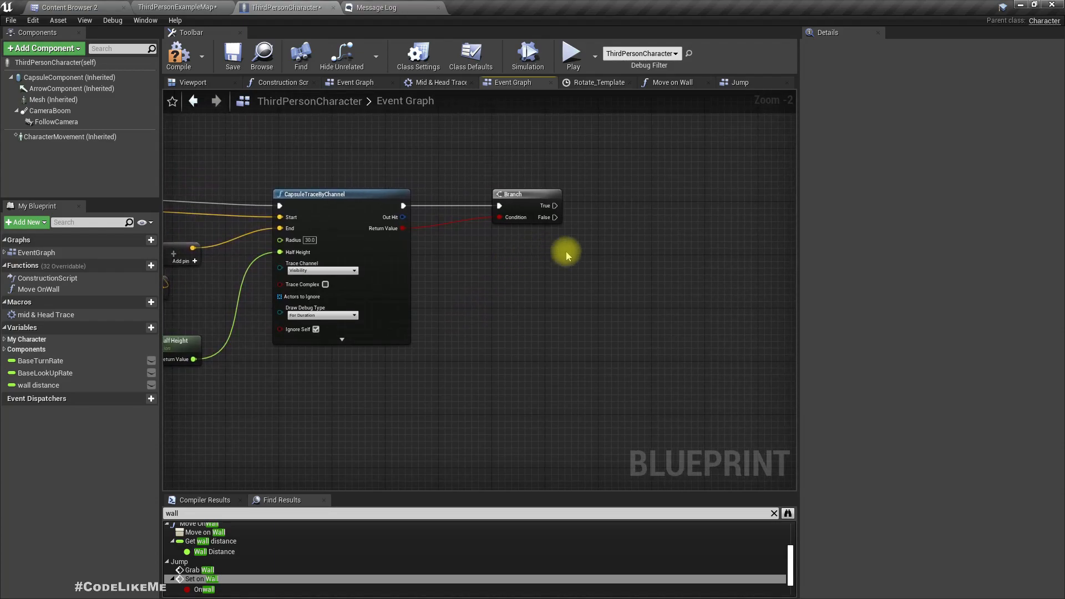
pyautogui.scroll(-3)
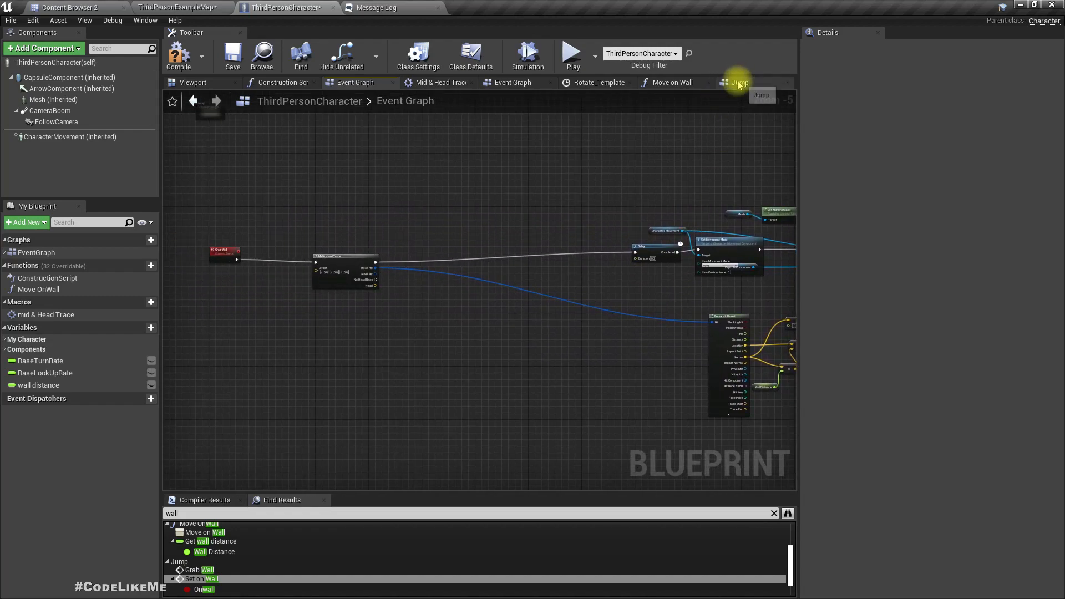
pyautogui.click(740, 82)
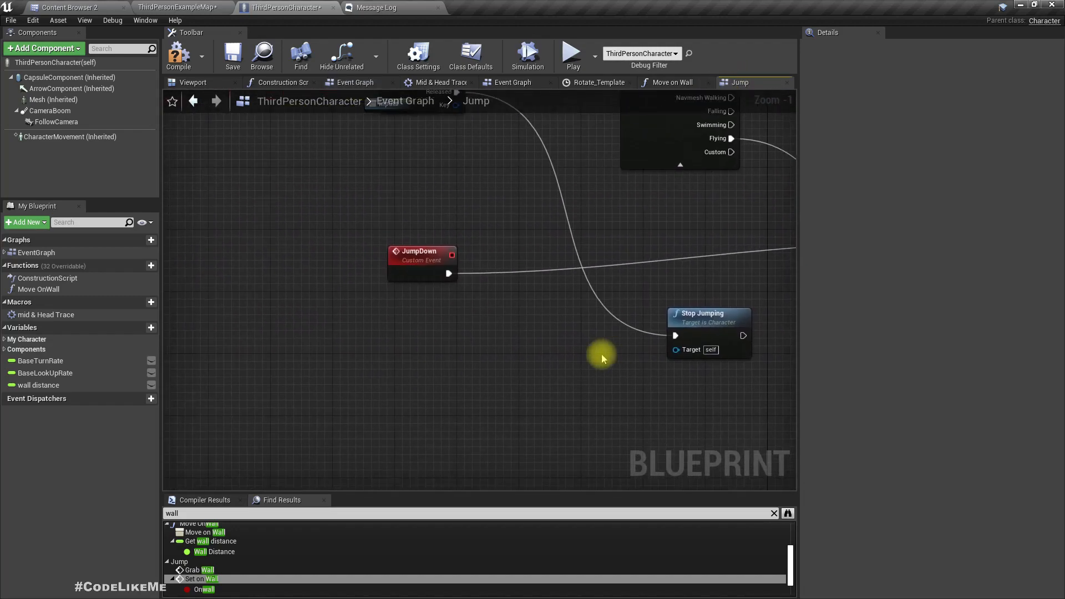
pyautogui.click(422, 262)
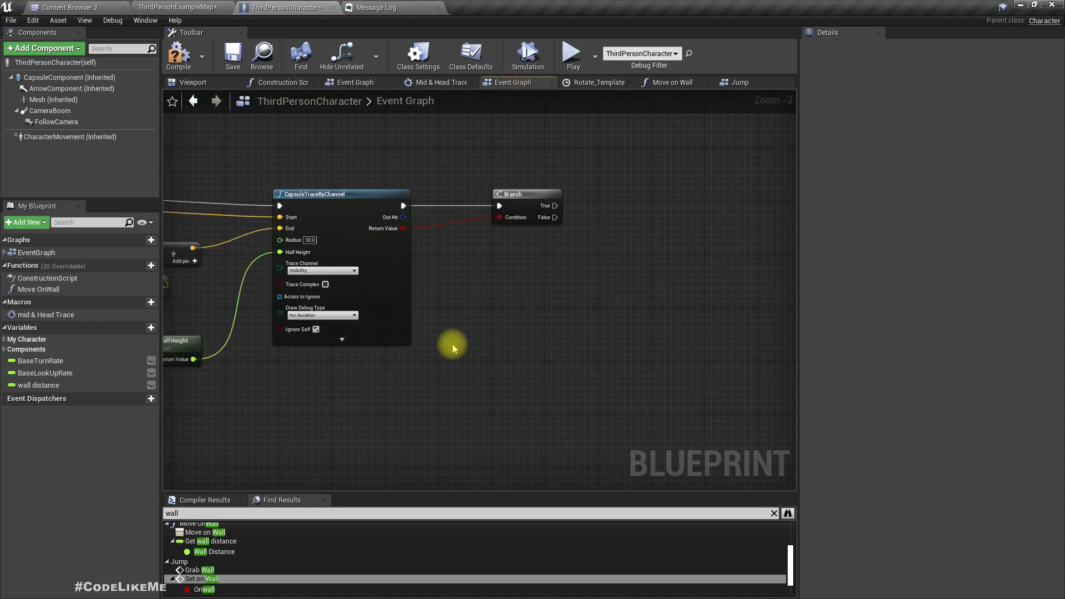
# Wire Branch False to Jump Down, then Move Component To targeting the Capsule Component.
pyautogui.moveTo(555, 217); pyautogui.dragTo(580, 268)
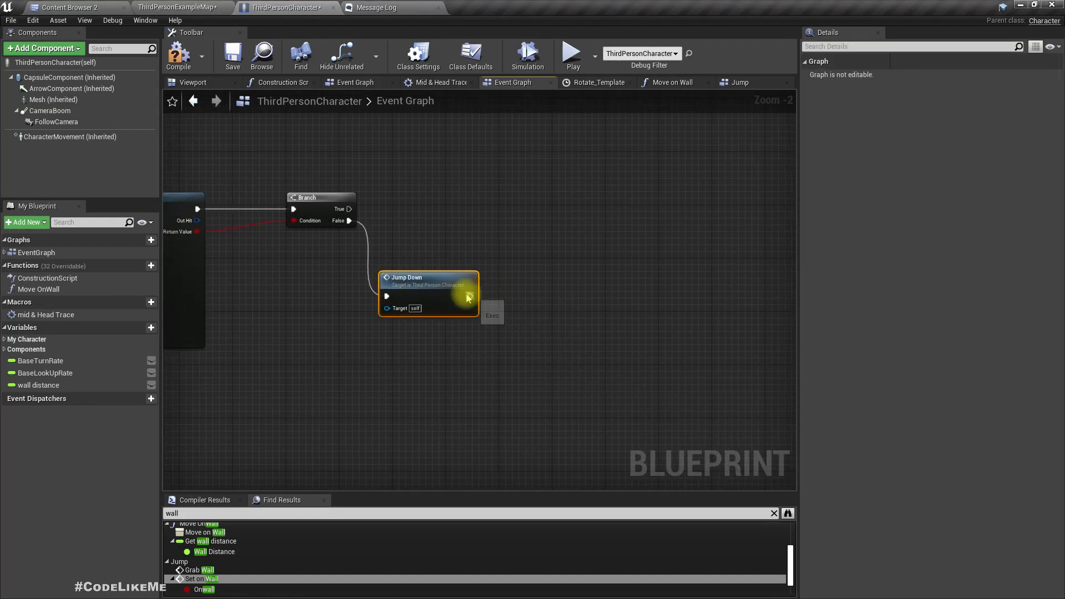
pyautogui.moveTo(470, 296); pyautogui.dragTo(523, 298)
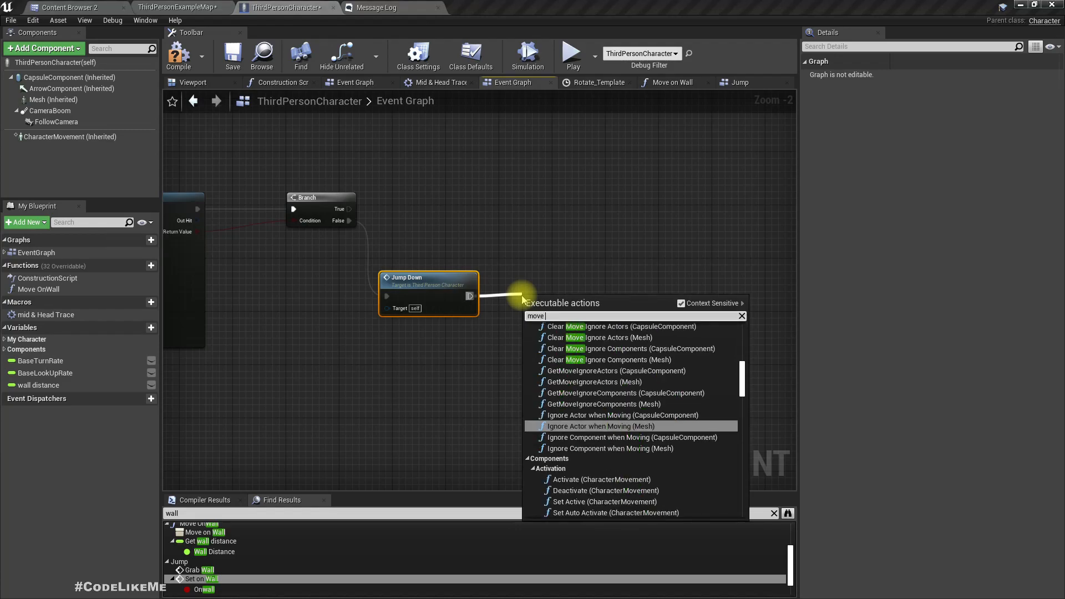
pyautogui.write('c')
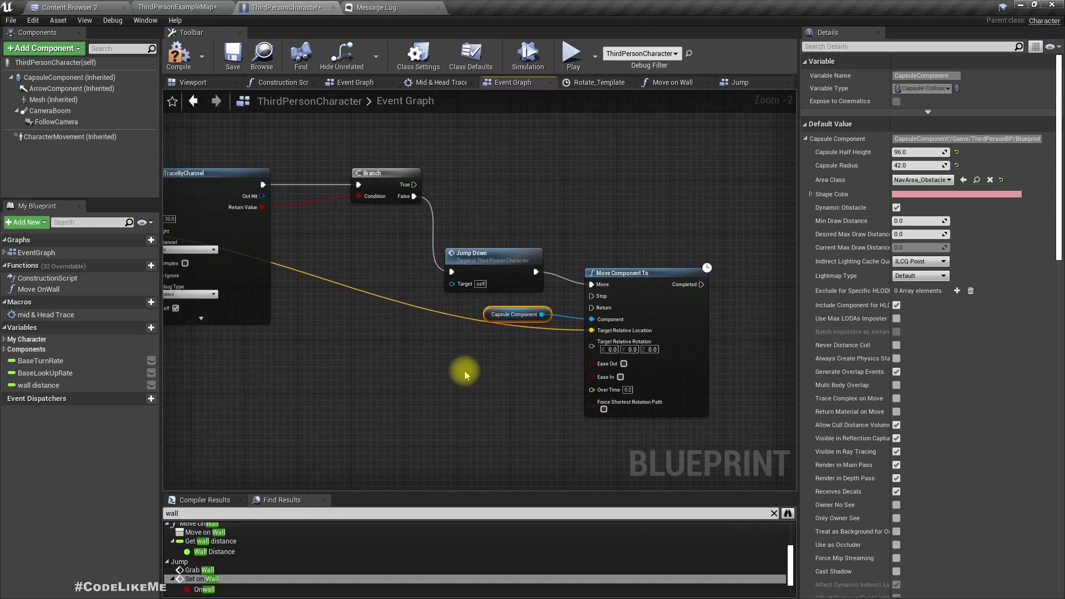
pyautogui.scroll(-3)
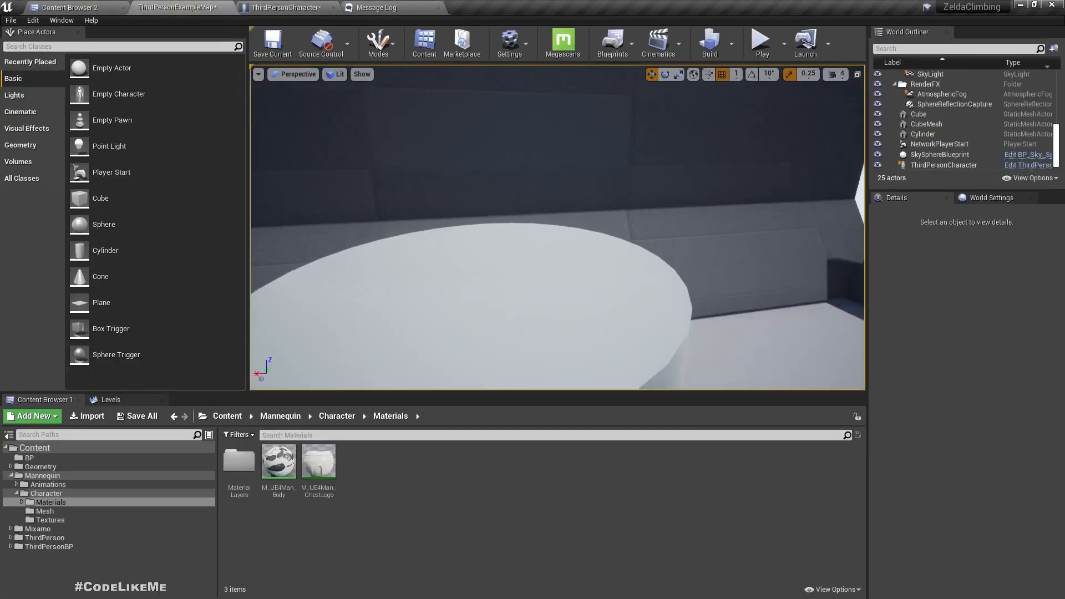
# Return to the ThirdPersonCharacter Event Graph showing the Move Up Ledge capsule trace.
pyautogui.click(760, 40)
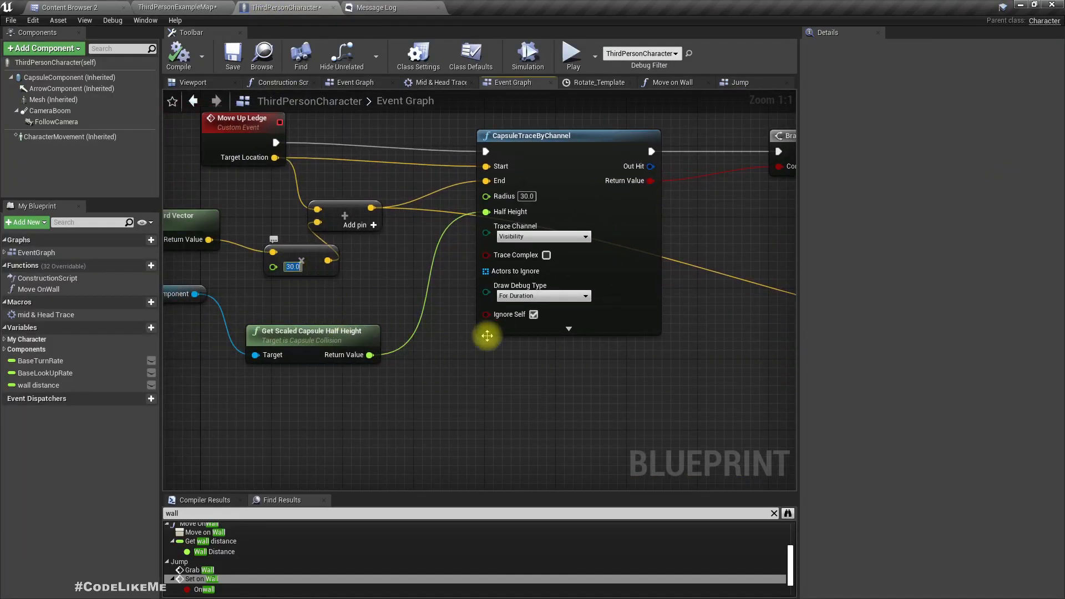
# Change the ledge trace forward-vector multiplier from 30.0 to 60.0.
pyautogui.write('60.0')
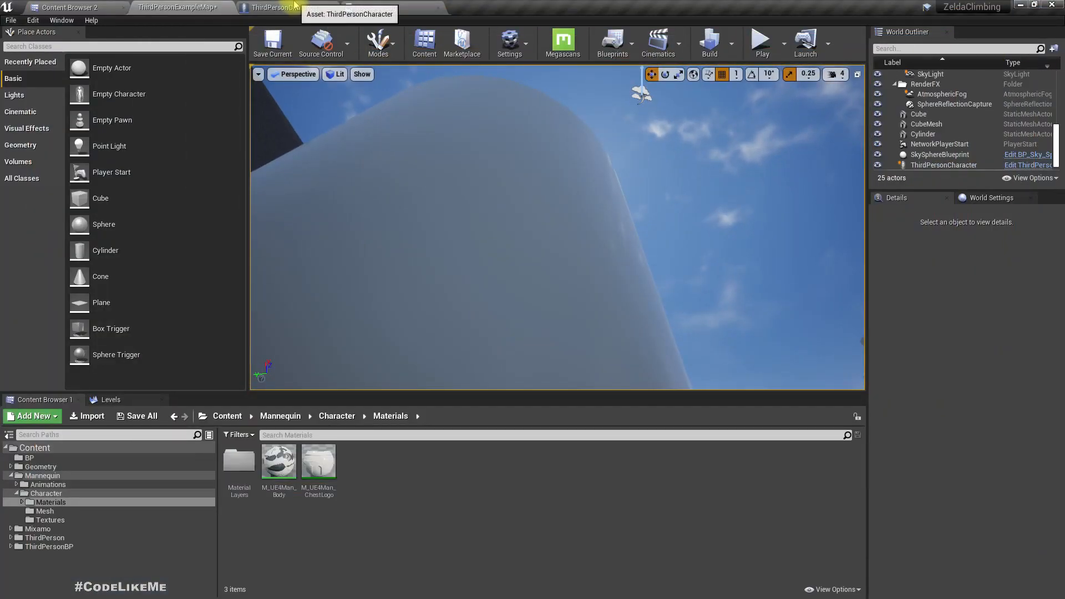
# Review the 60.0 multiplier in the blueprint, check the level, and return to the Event Graph.
pyautogui.click(272, 8)
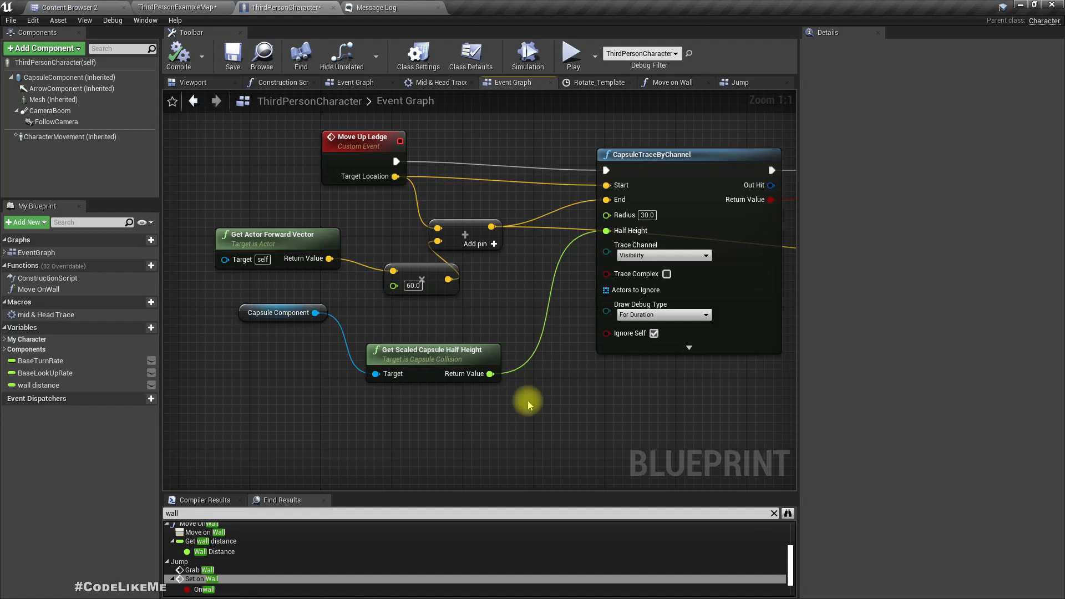
pyautogui.moveTo(528, 406); pyautogui.dragTo(467, 428)
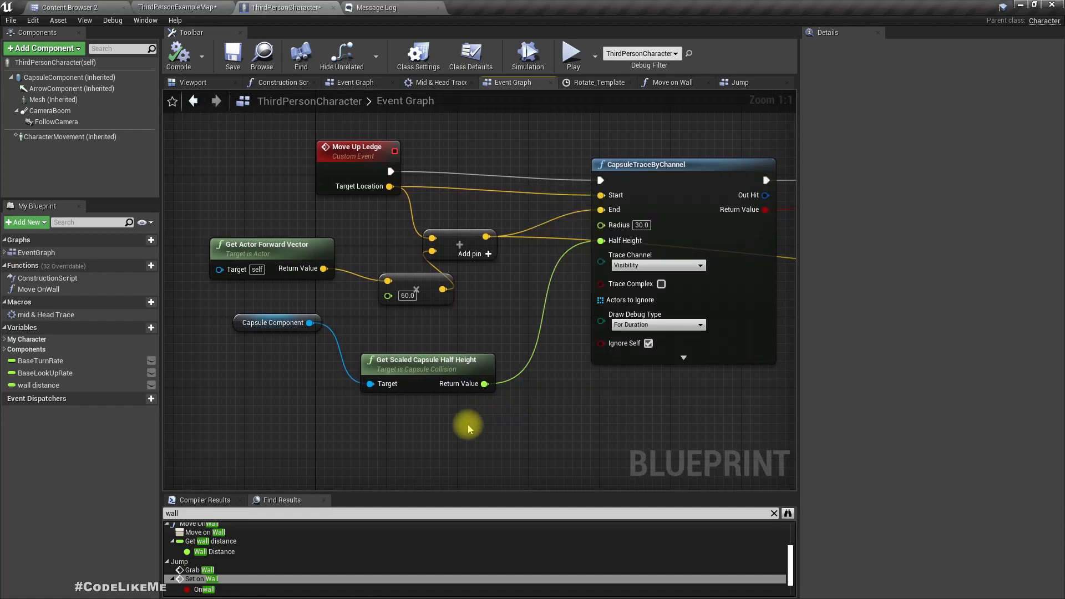
pyautogui.moveTo(407, 295)
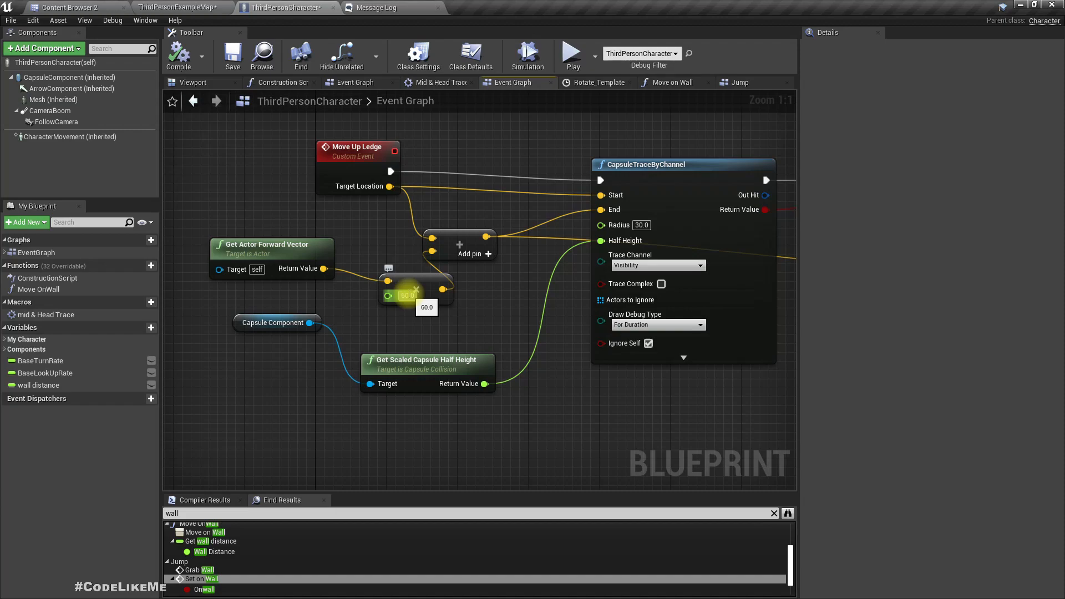
pyautogui.click(180, 8)
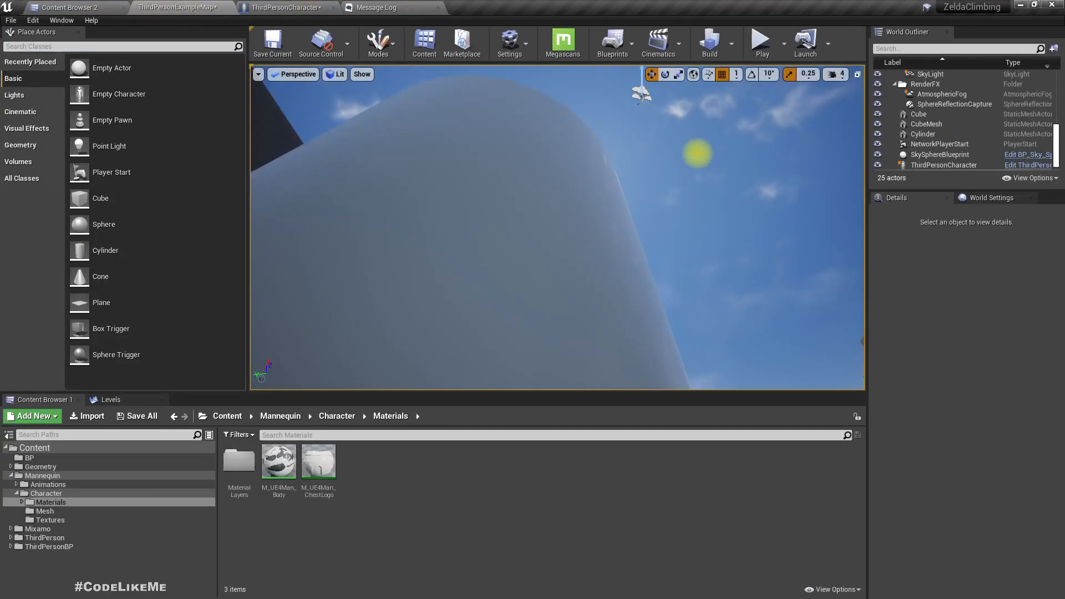
pyautogui.click(761, 38)
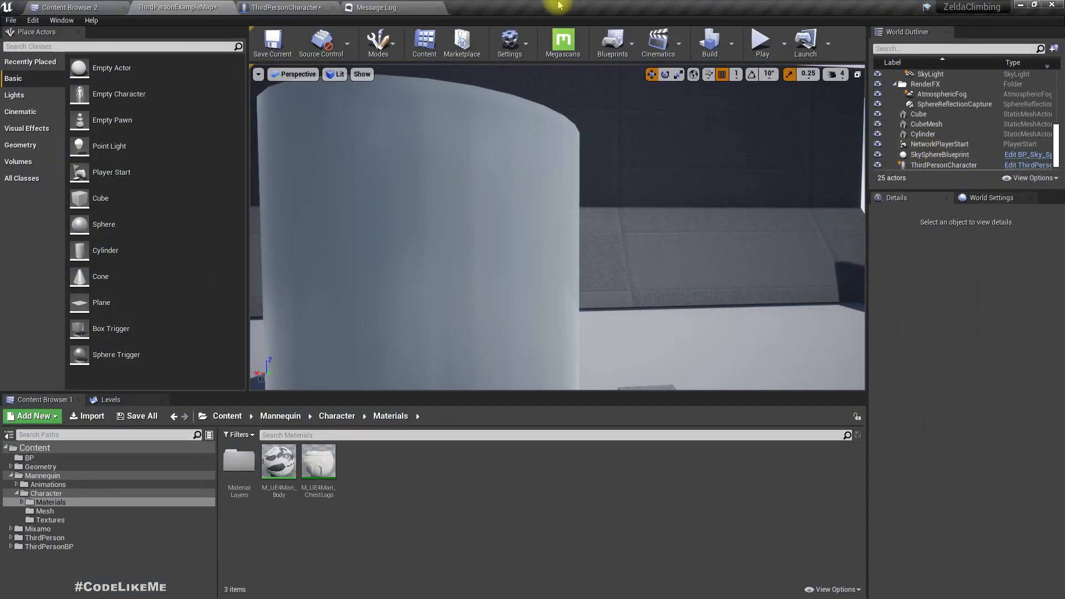
pyautogui.click(286, 8)
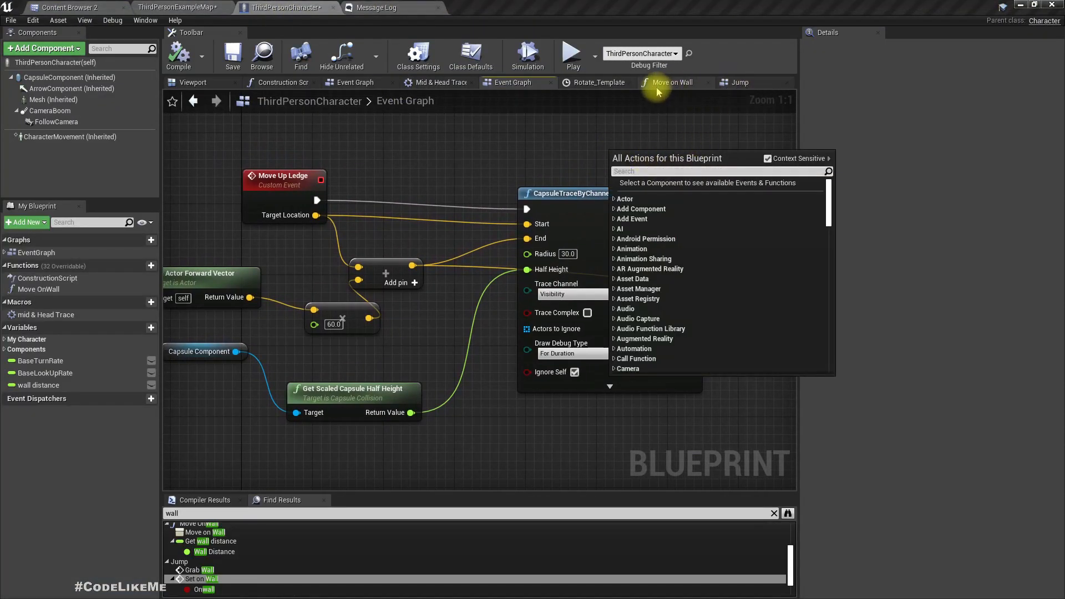
# In Move on Wall, check CapsuleComponent half height and set the Make Vector Z to 110.0.
pyautogui.click(673, 82)
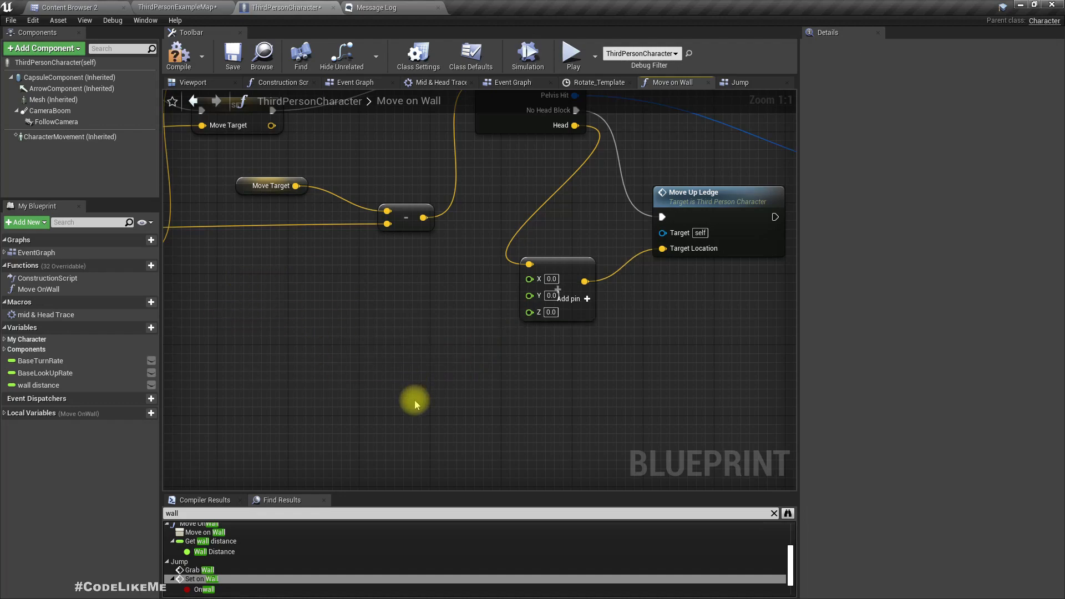
pyautogui.click(68, 77)
pyautogui.write('110')
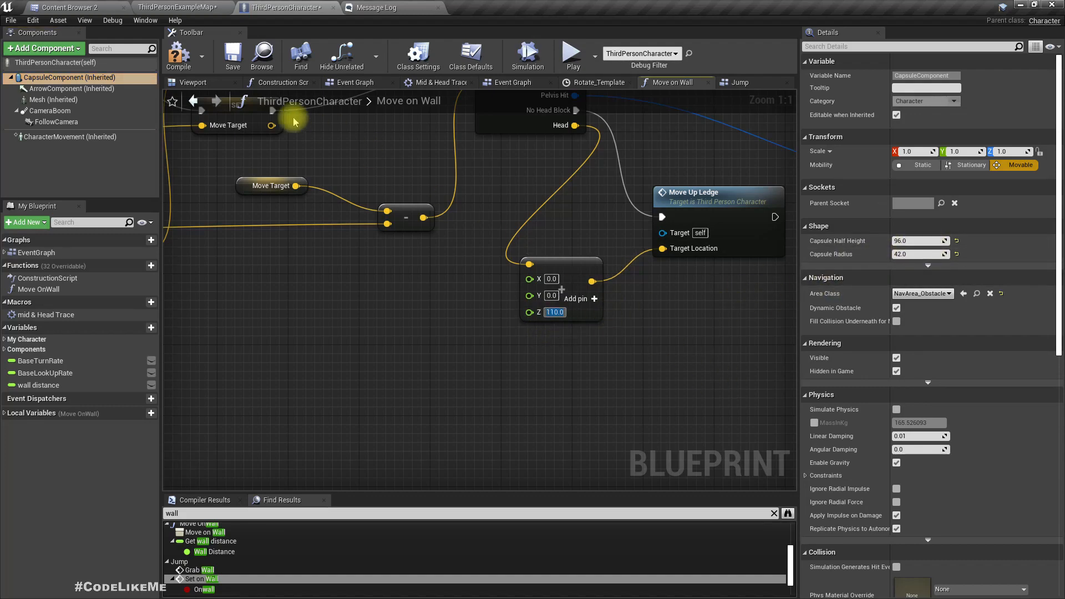
pyautogui.click(67, 8)
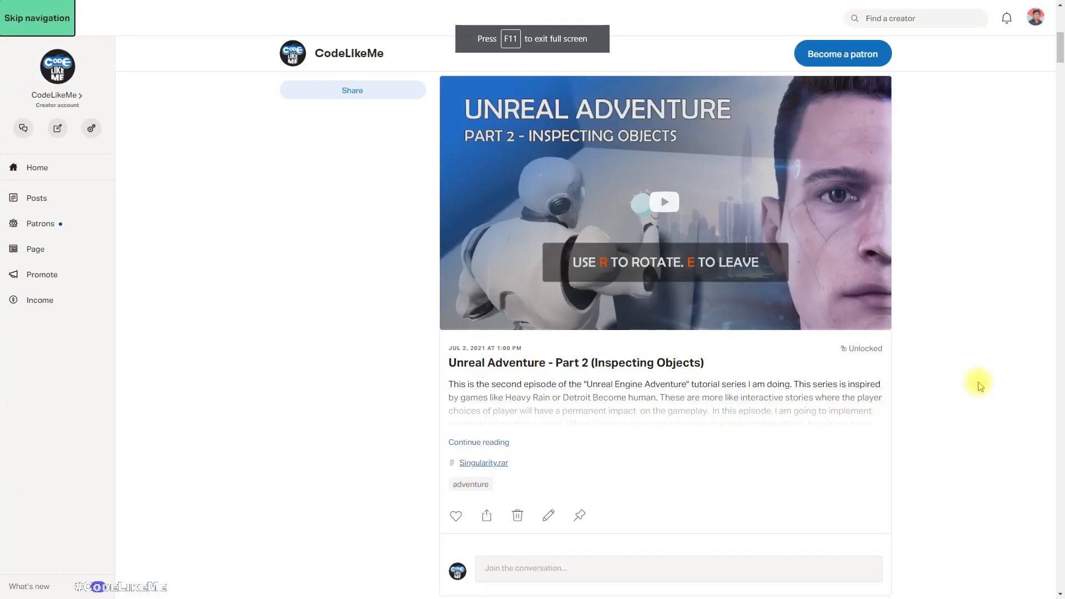
pyautogui.scroll(-3)
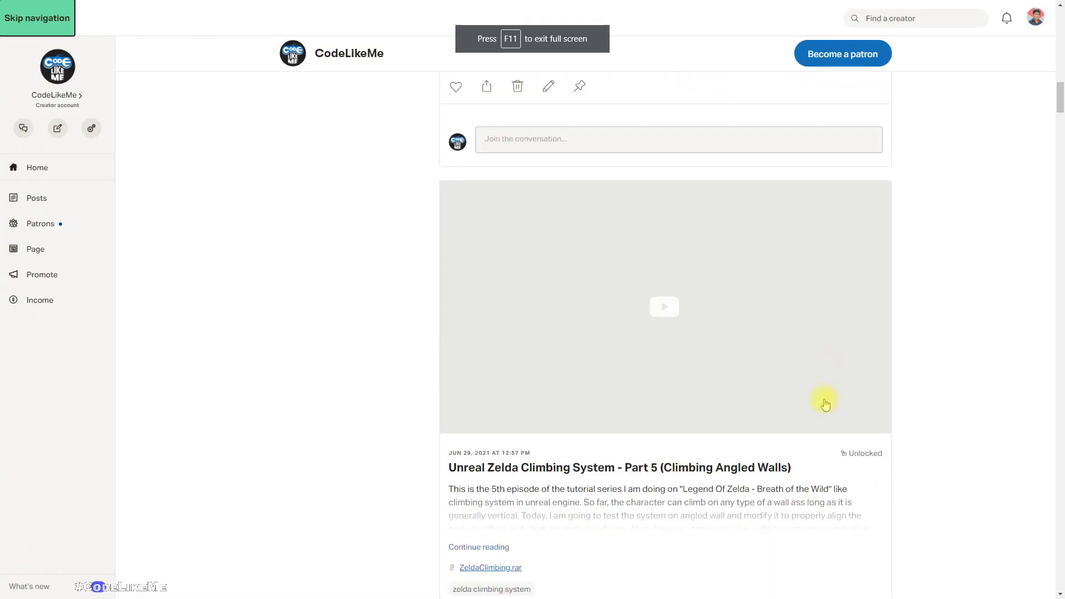
pyautogui.scroll(3)
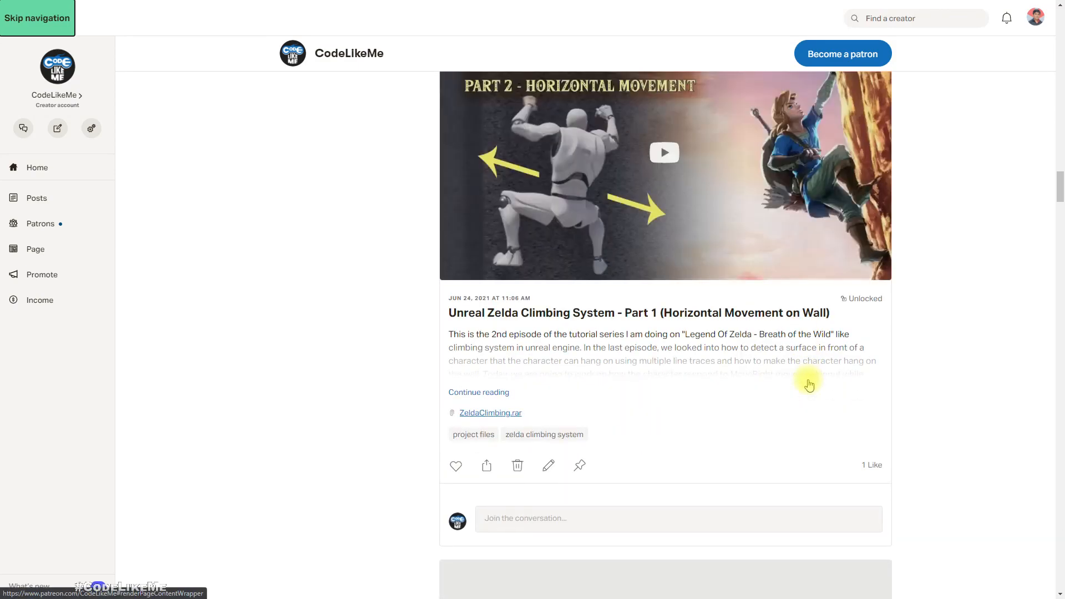
pyautogui.scroll(-3)
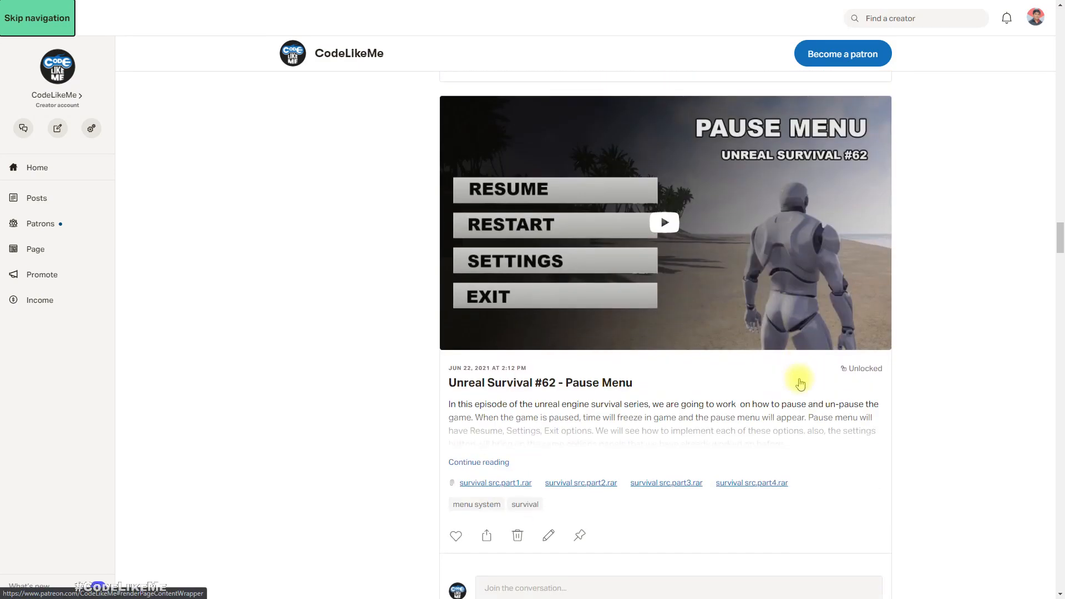
pyautogui.scroll(-3)
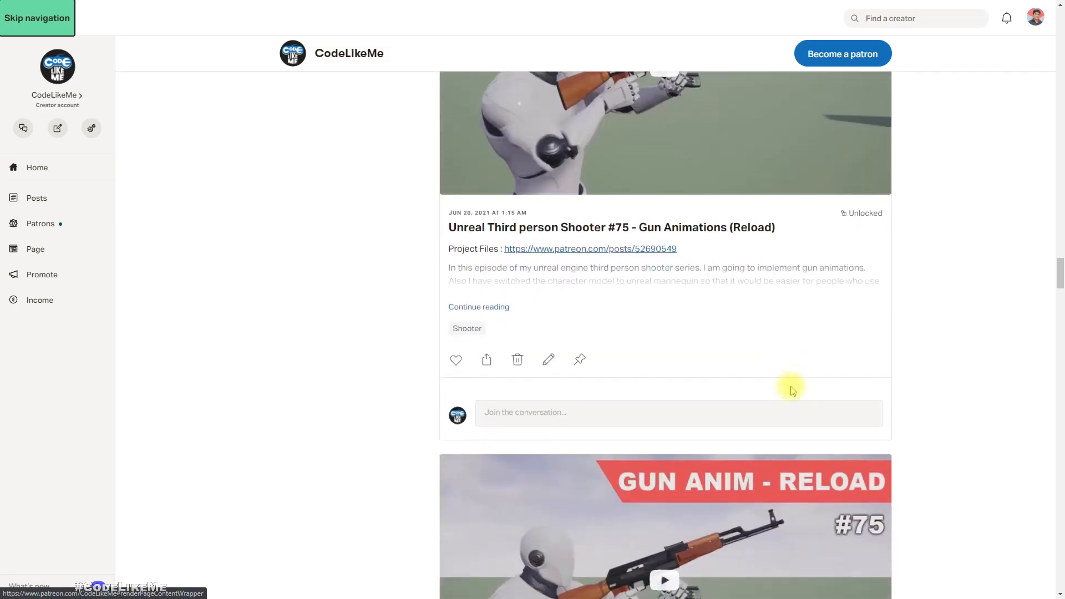
pyautogui.scroll(-3)
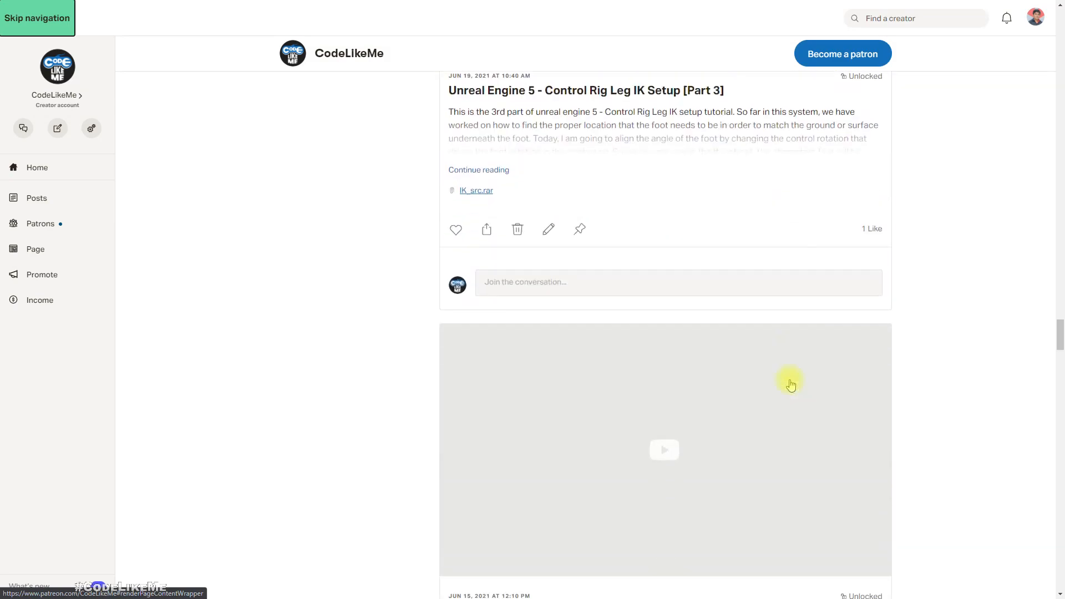
pyautogui.scroll(-3)
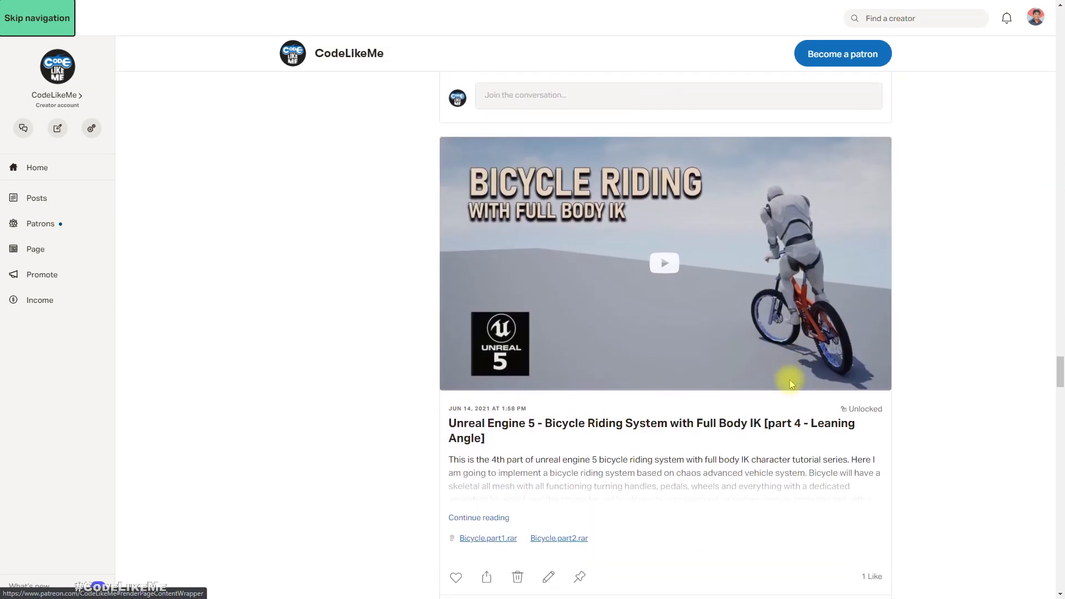